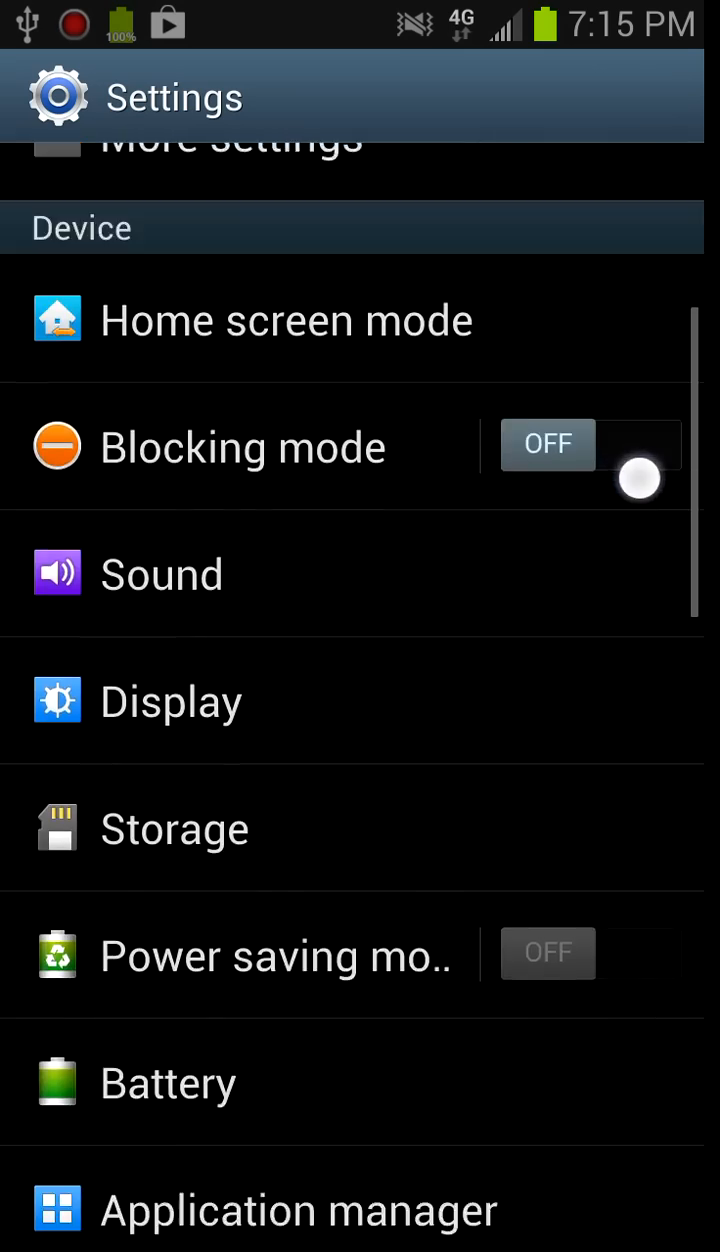
# Search Google for freedom.apk in Samsung Internet using the earlier history suggestion, then return Home.
pyautogui.scroll(-3)
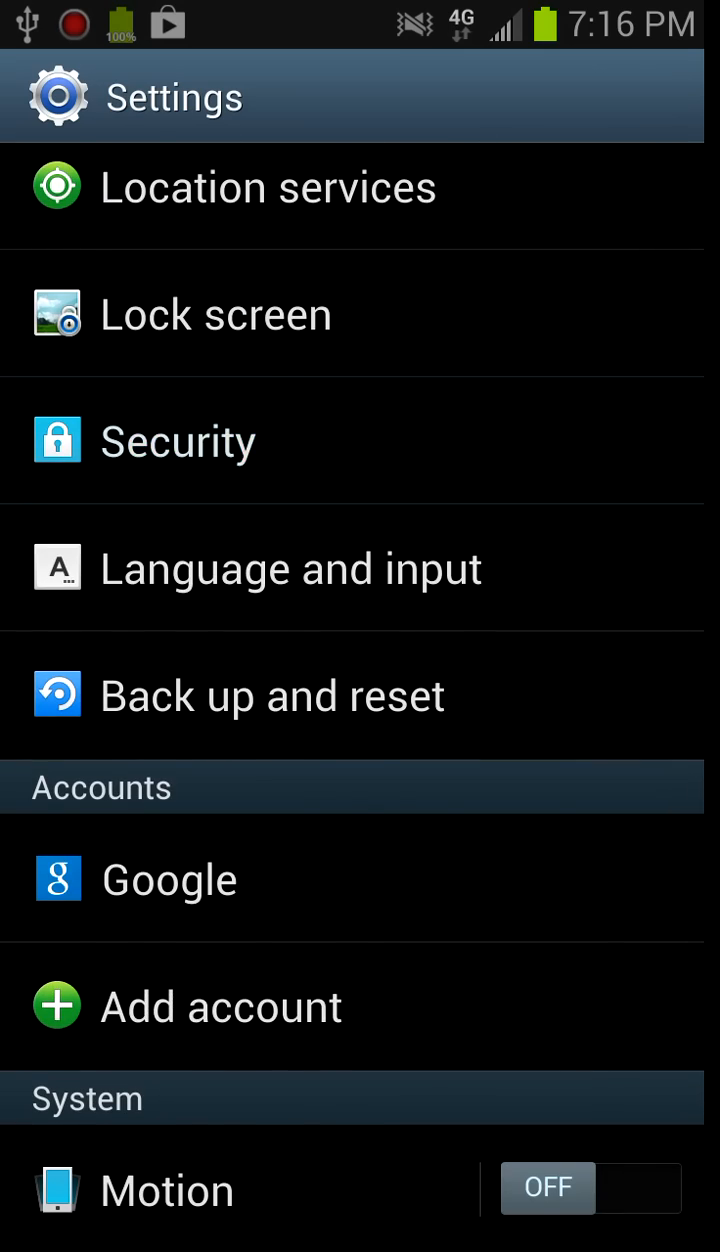
pyautogui.click(178, 440)
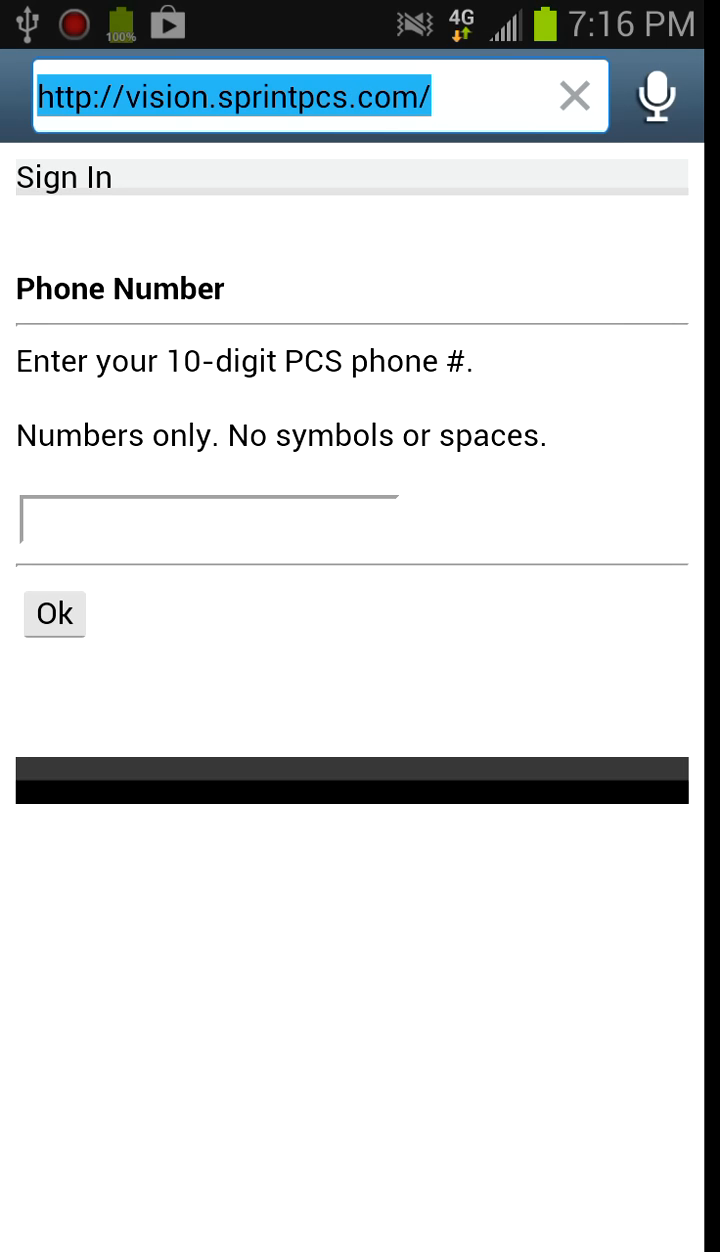
pyautogui.click(200, 524)
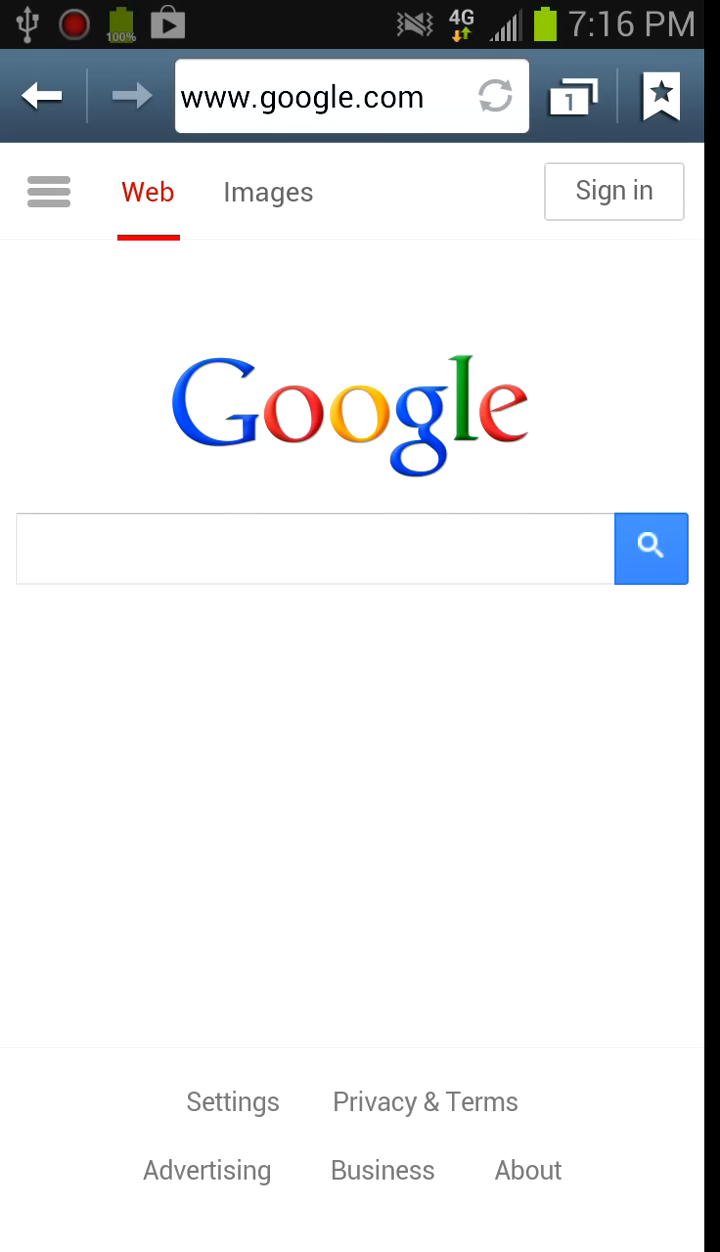
pyautogui.click(316, 548)
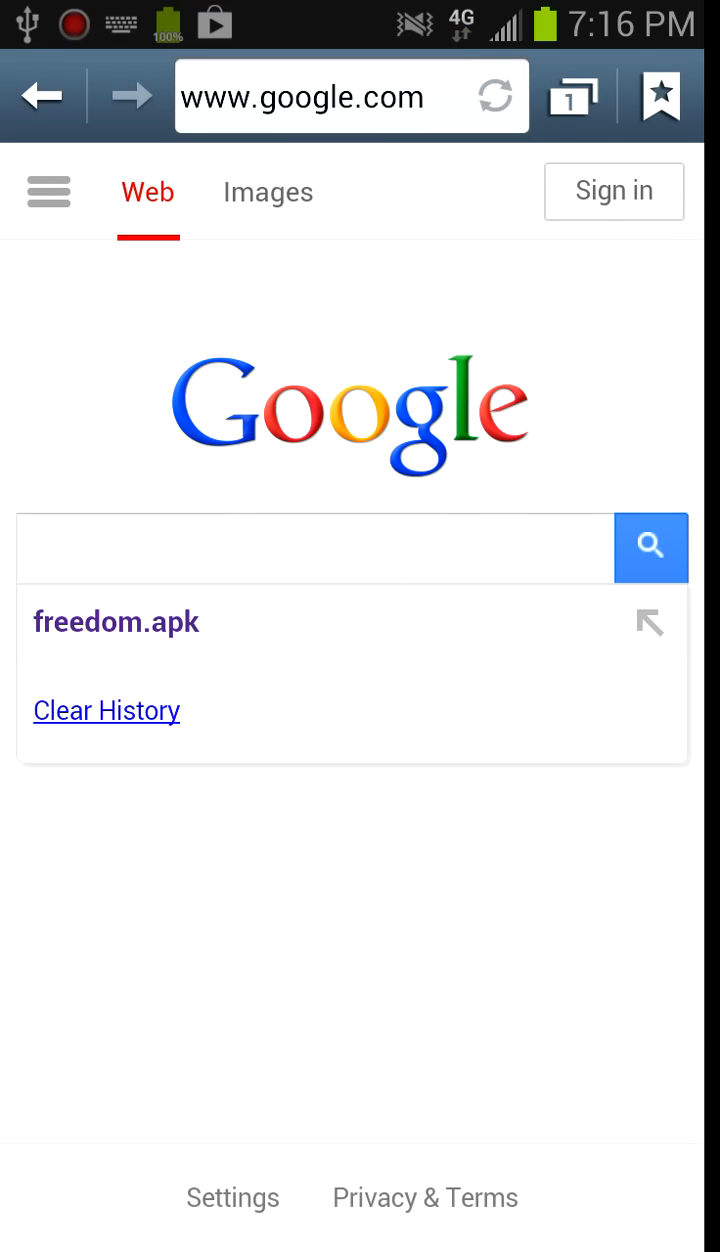
pyautogui.click(300, 548)
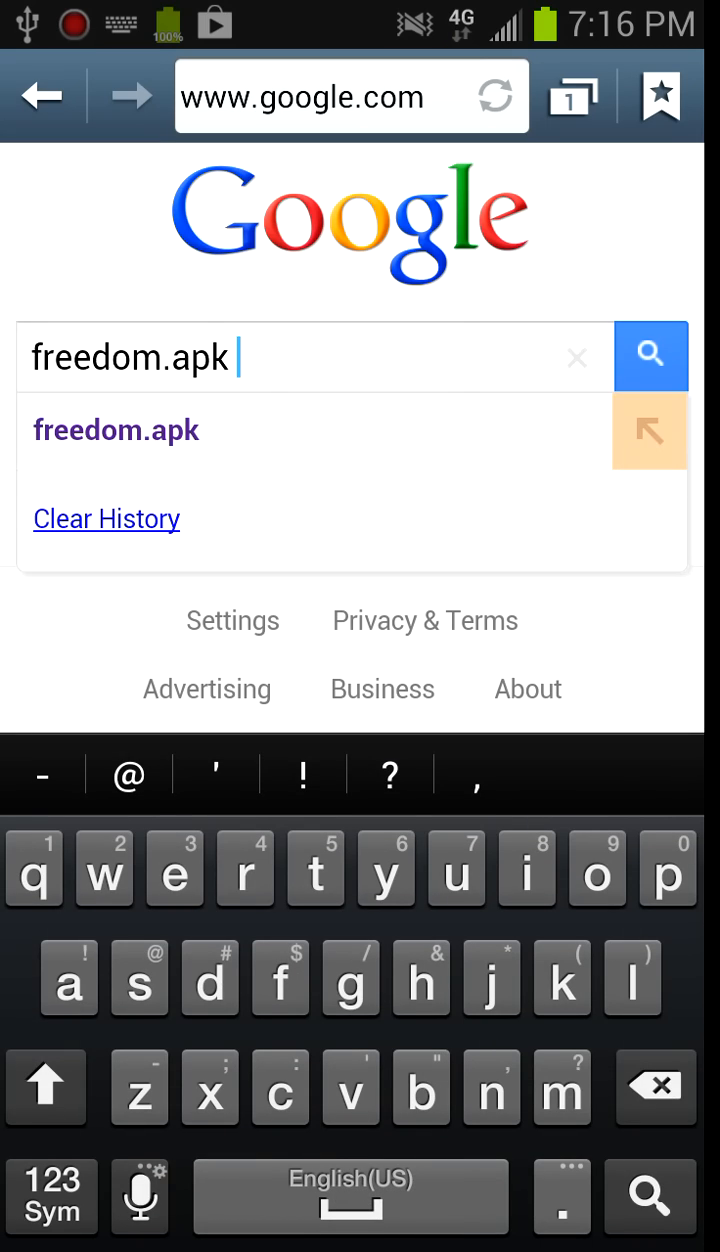
pyautogui.click(650, 356)
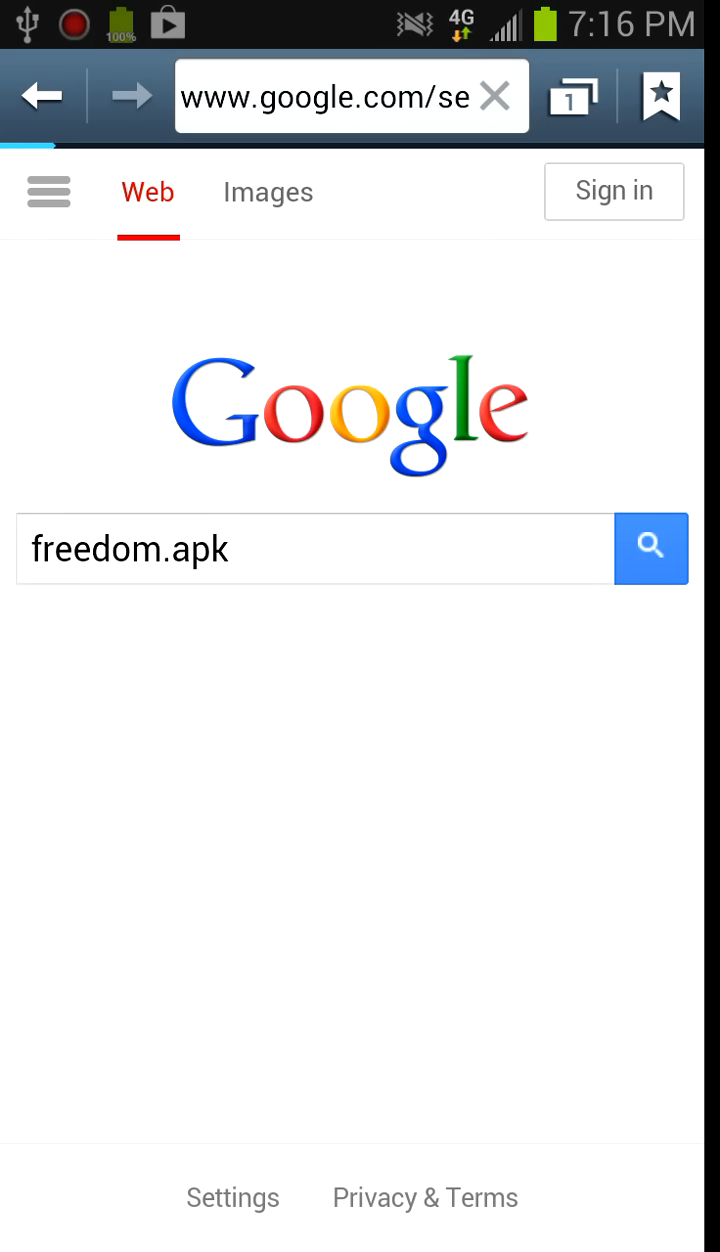
pyautogui.click(652, 548)
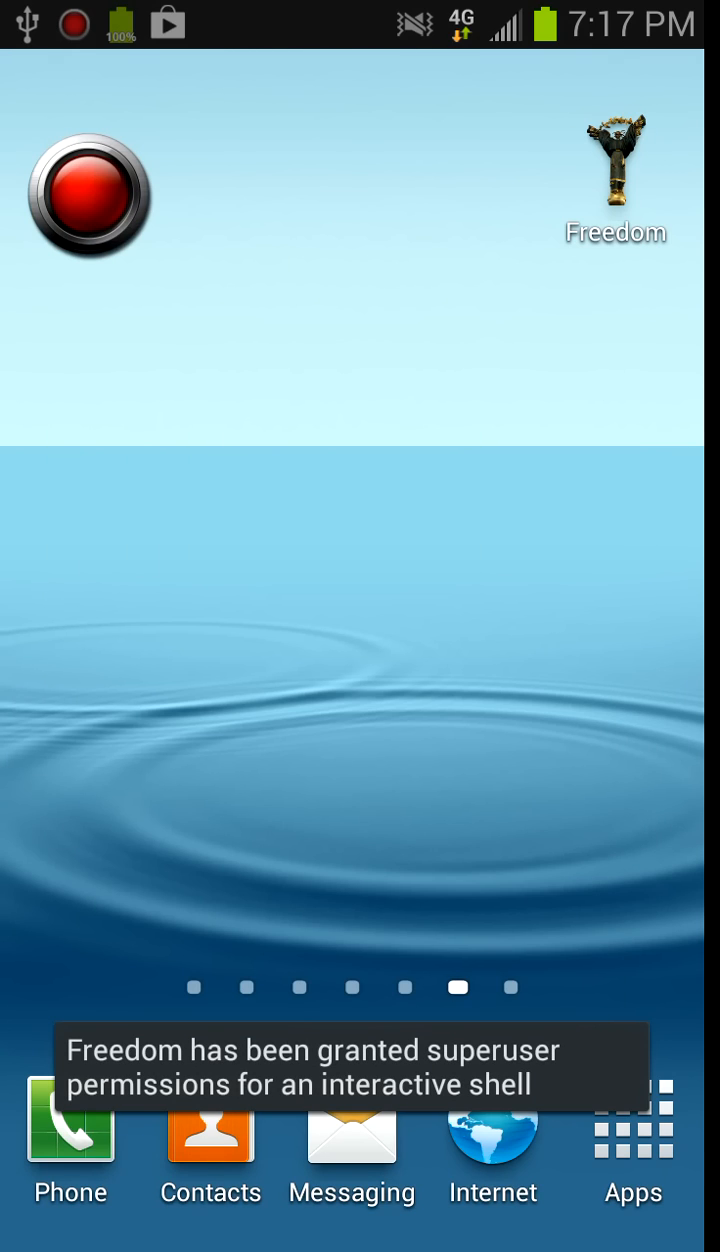
# Dismiss the toast and open the Clock app on its World Clock page showing Detroit.
pyautogui.click(614, 176)
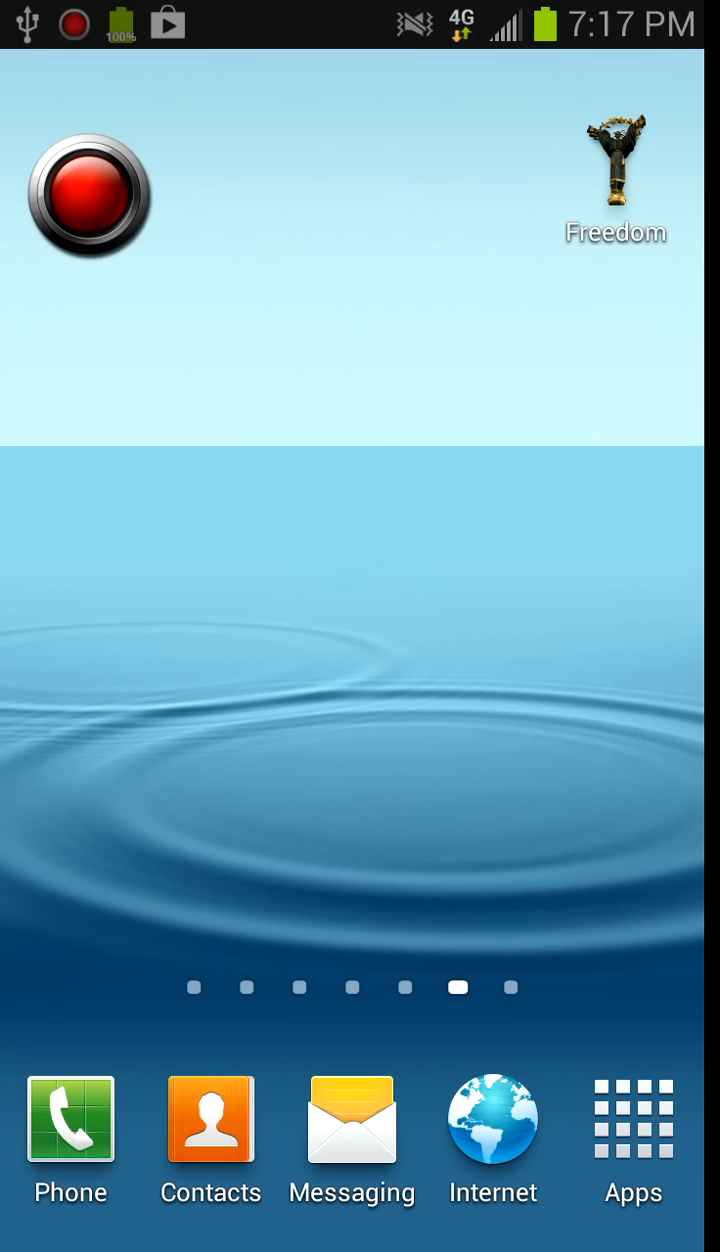
pyautogui.click(612, 184)
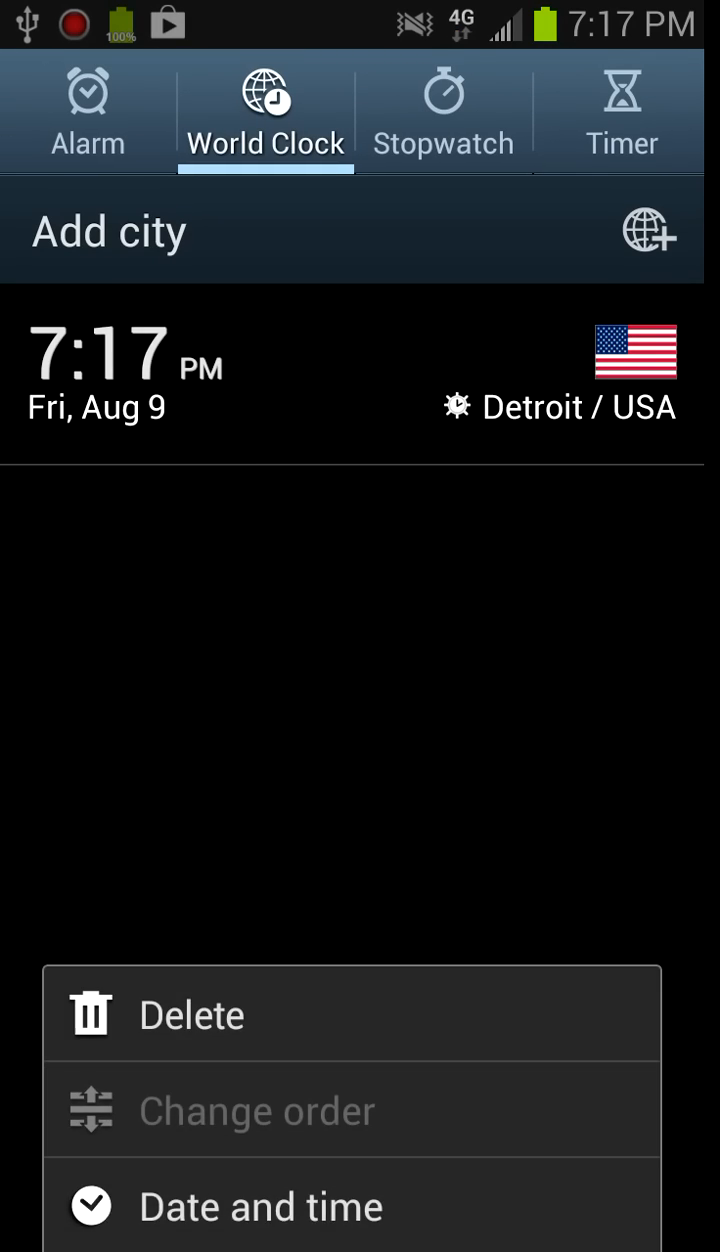
# In Date and time settings, disable Automatic time zone and pick a zone manually from the list.
pyautogui.click(260, 1206)
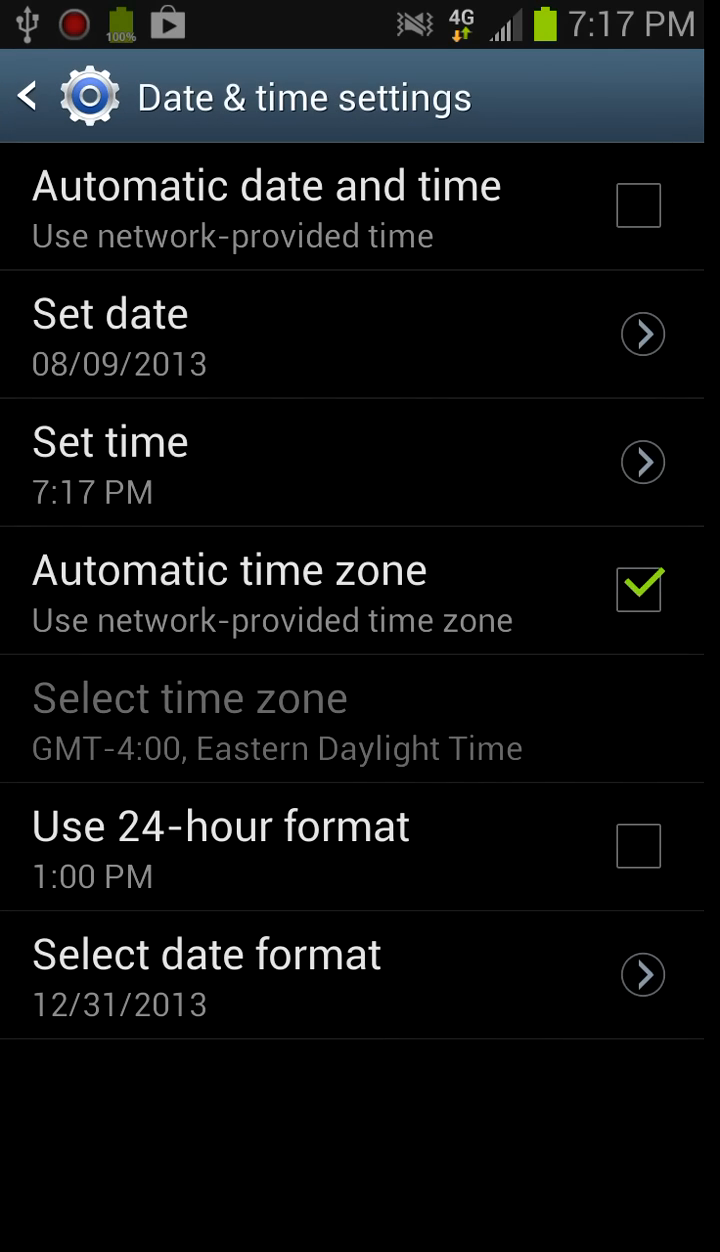
pyautogui.click(638, 588)
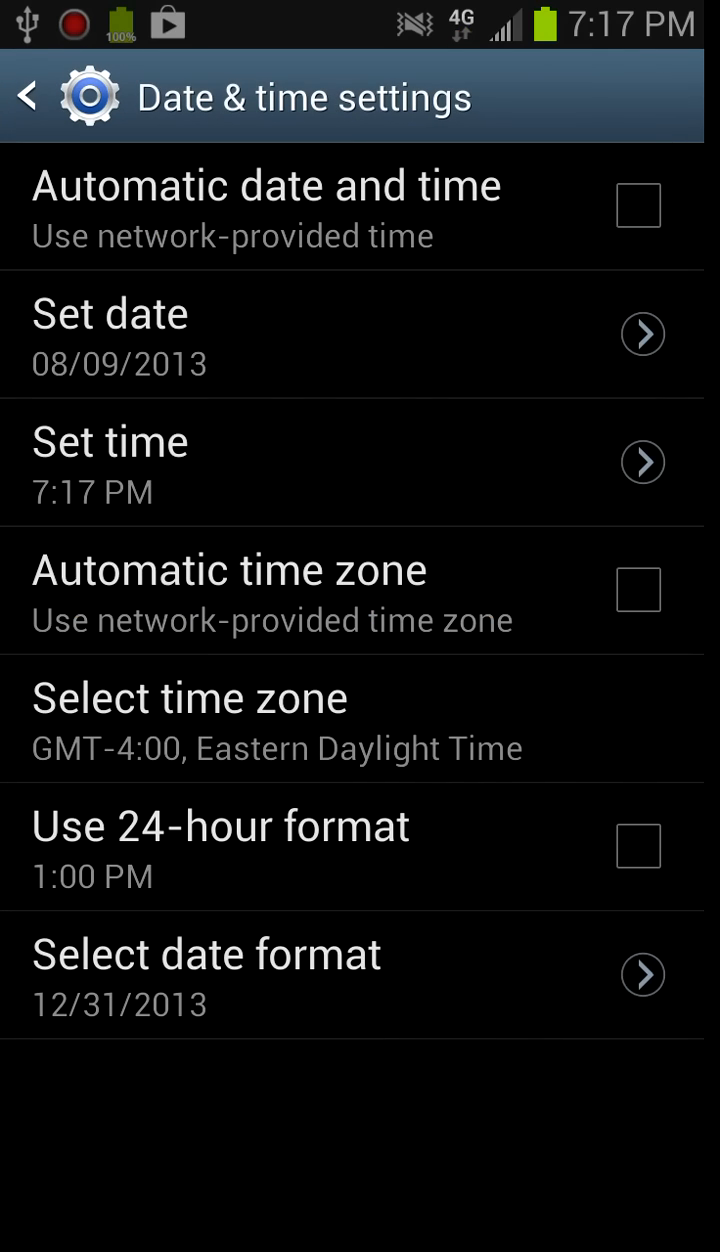
pyautogui.click(188, 696)
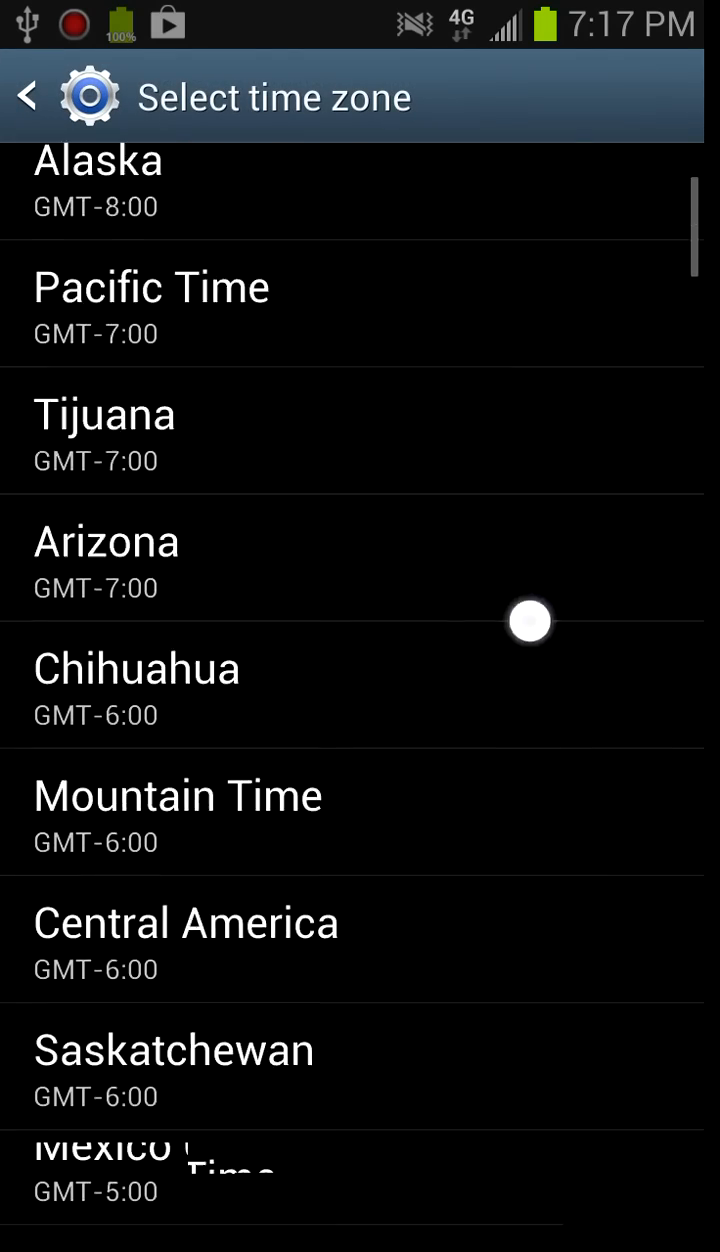
pyautogui.scroll(-3)
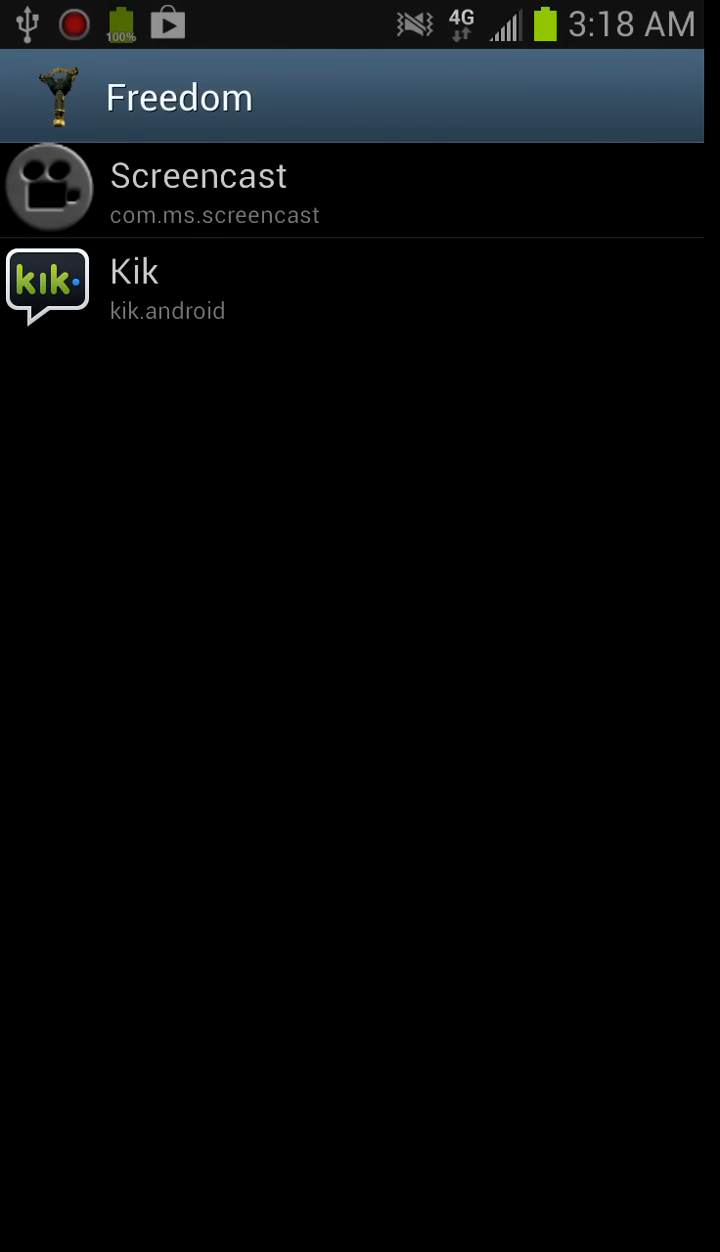
# Launch Freedom so it lists Screencast and Kik, then leave it for the home screen.
pyautogui.click(436, 636)
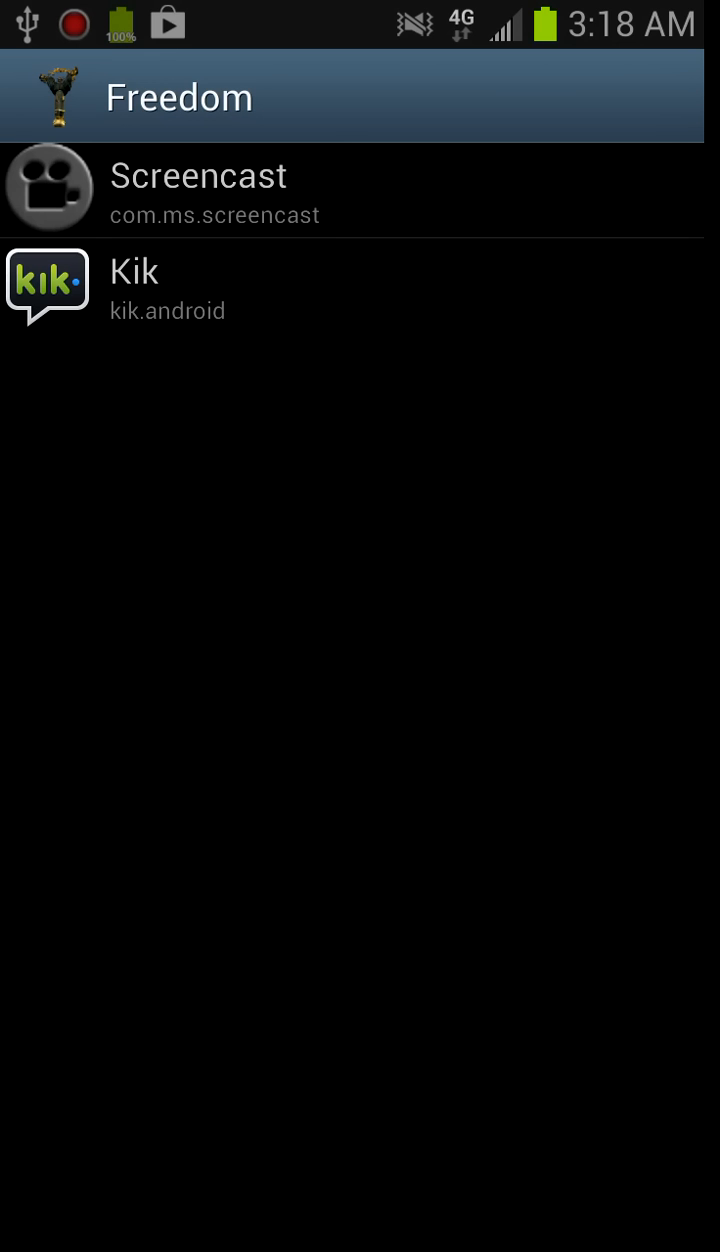
pyautogui.click(236, 826)
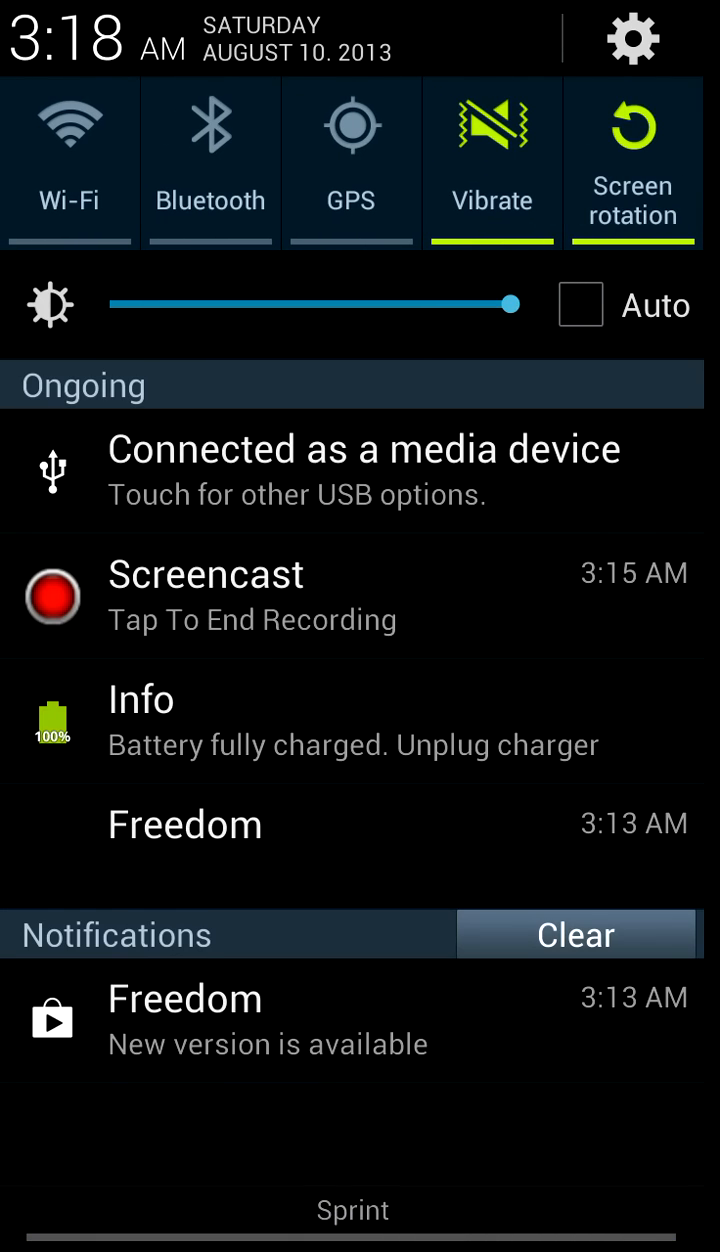
pyautogui.click(380, 1044)
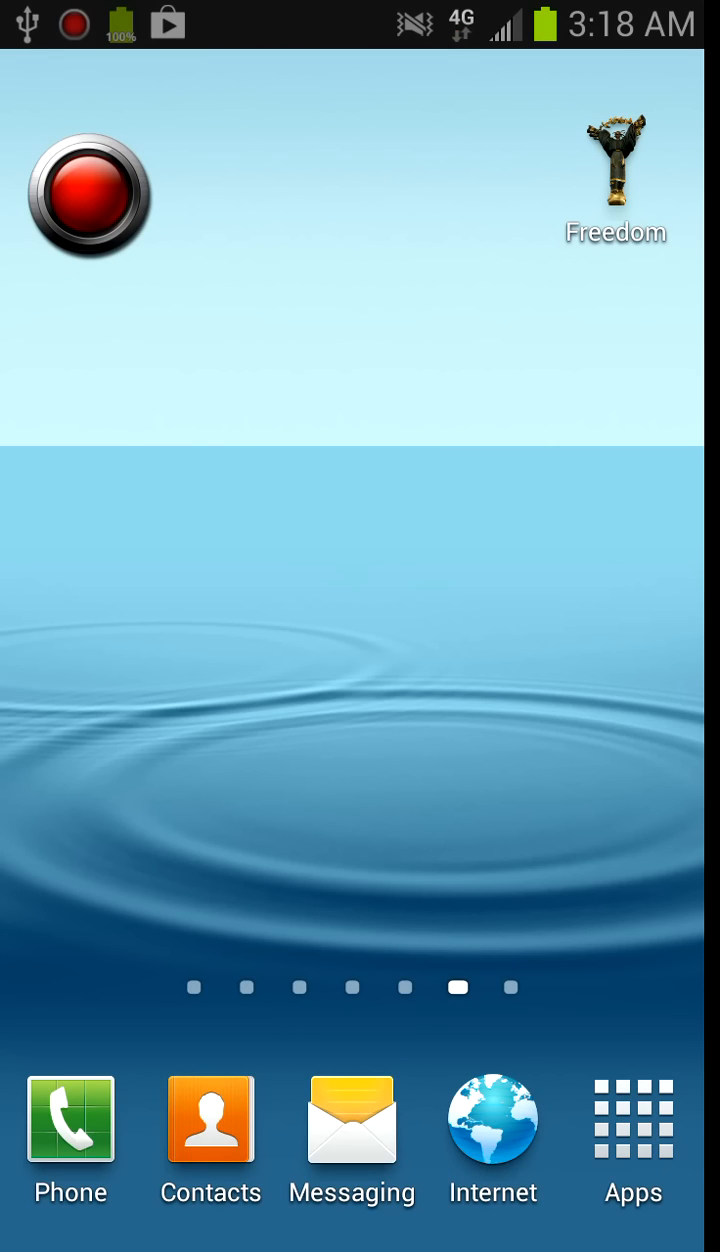
# Launch Play Store from the app drawer and scroll its front page of categories and game picks.
pyautogui.click(632, 1120)
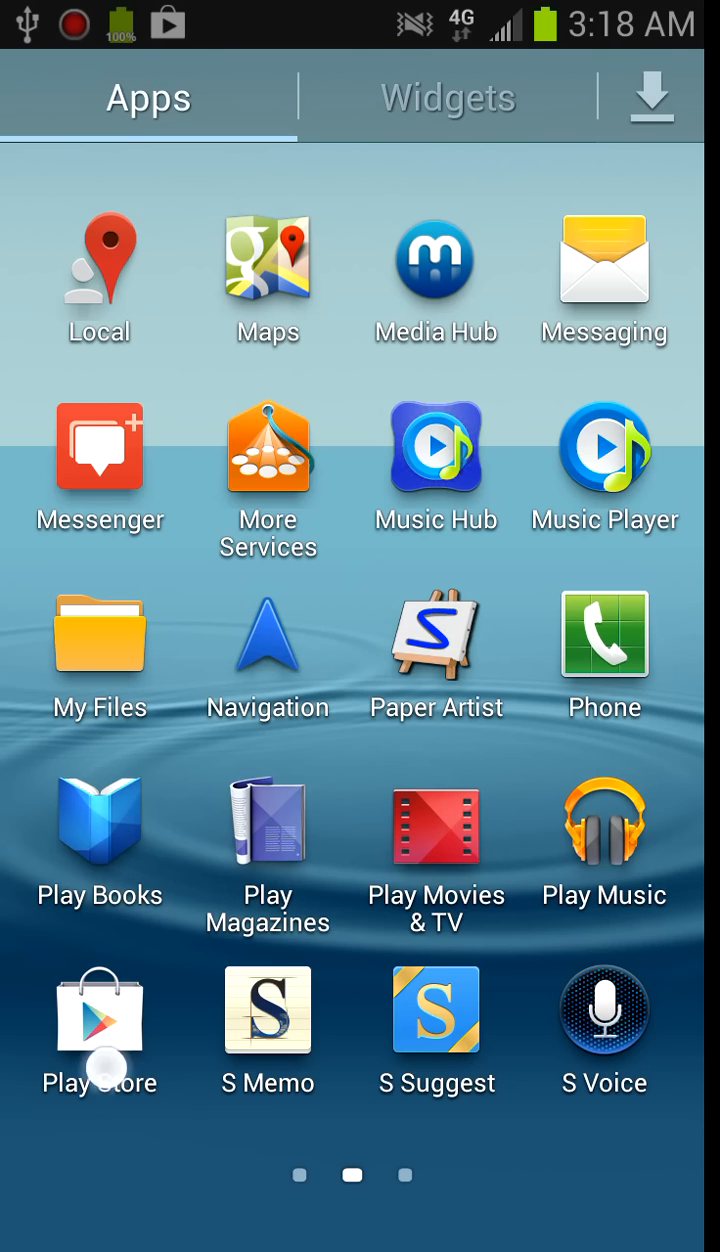
pyautogui.click(100, 1008)
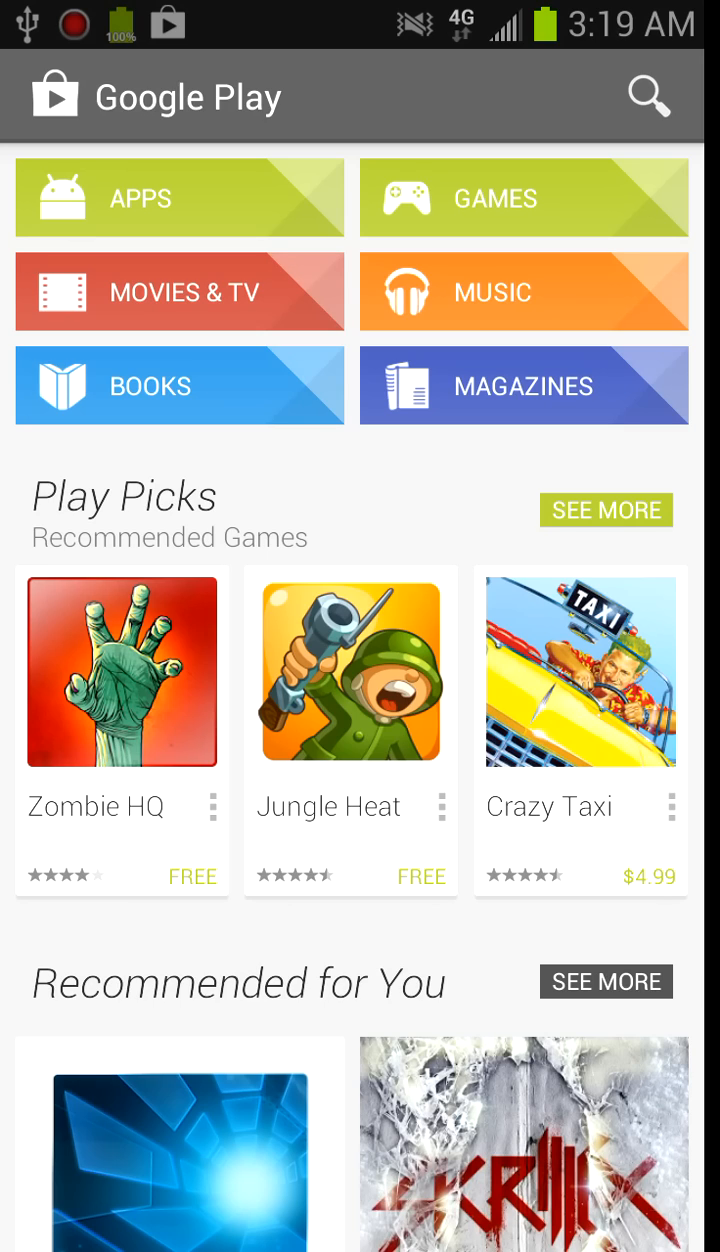
pyautogui.scroll(-3)
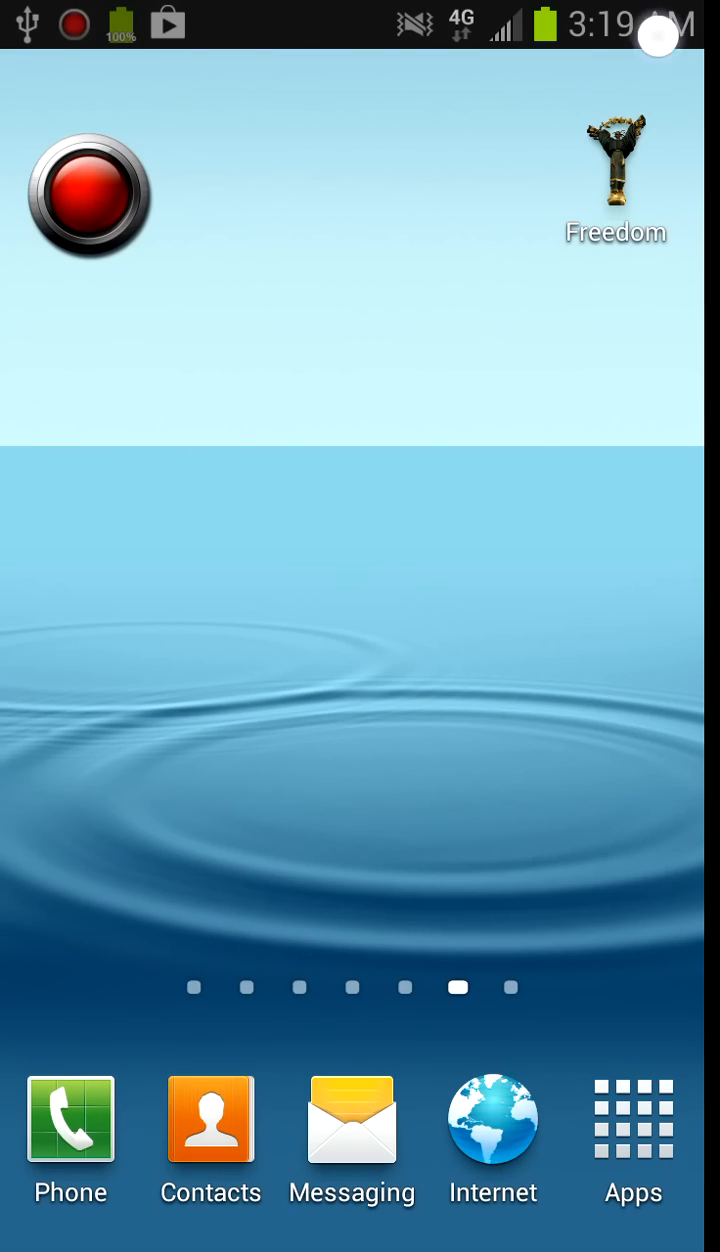
# Search Play Store for 'root explorer' and install Root Explorer with a home screen shortcut.
pyautogui.click(632, 1120)
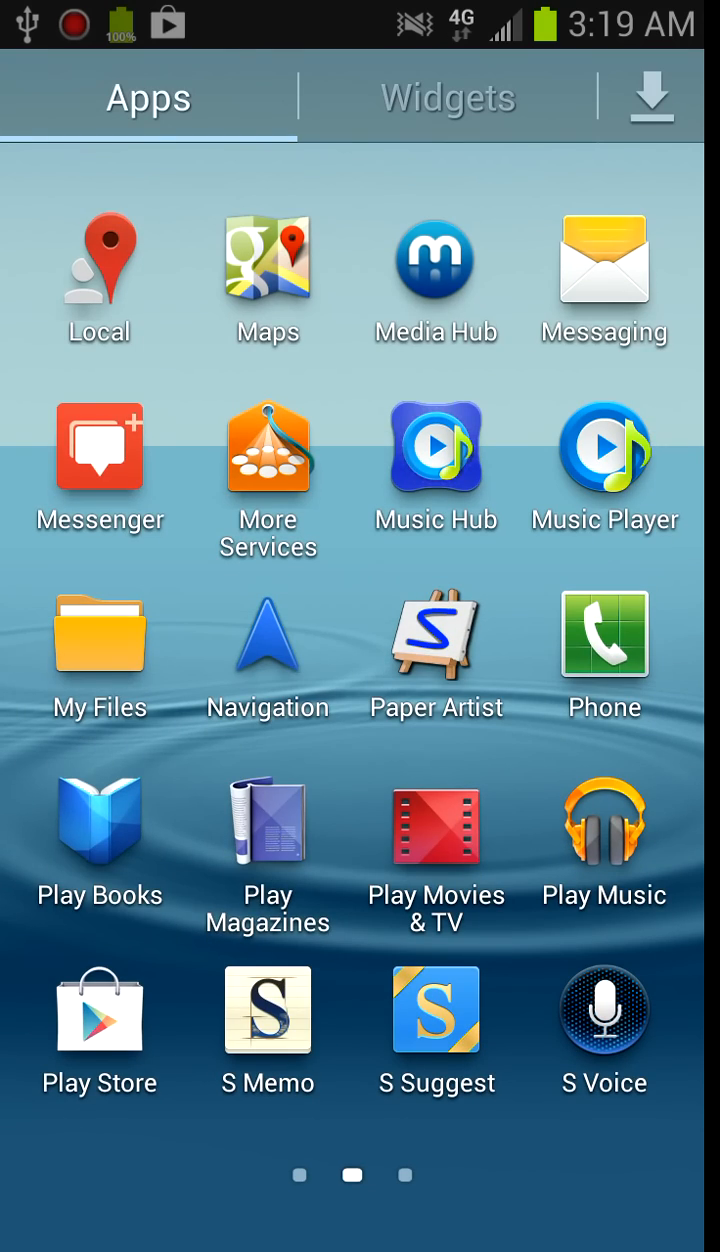
pyautogui.click(100, 1008)
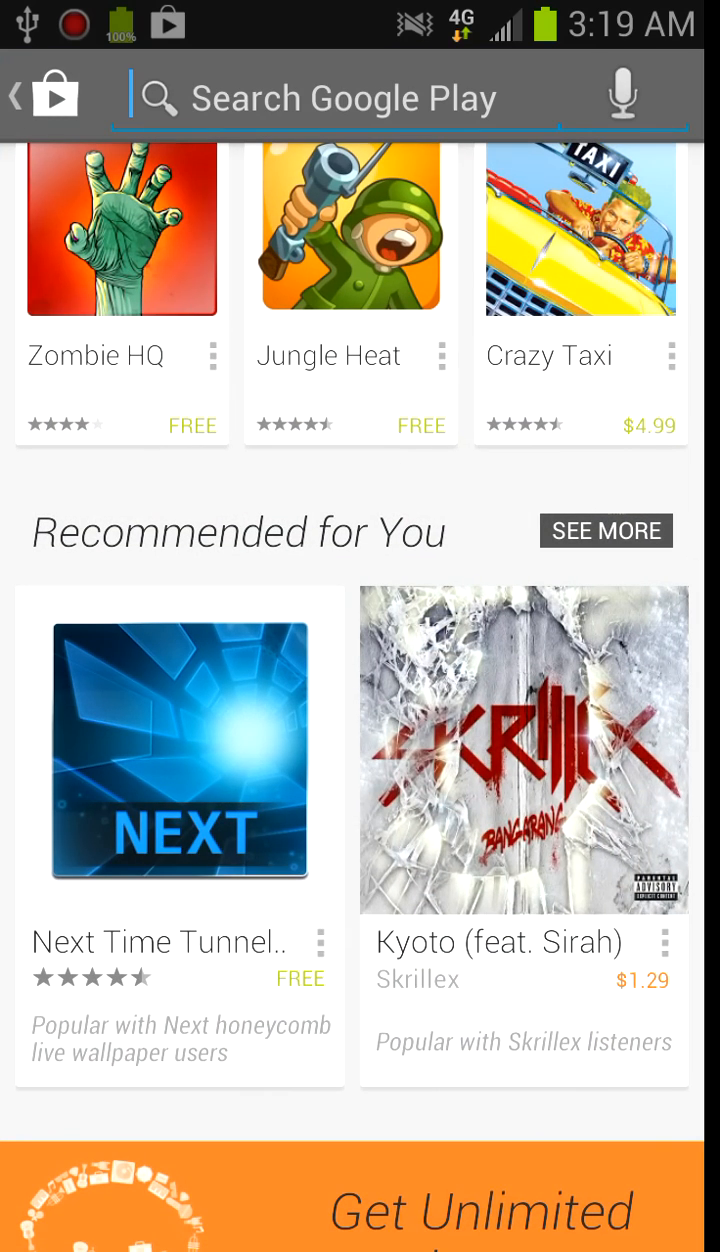
pyautogui.write('root expl')
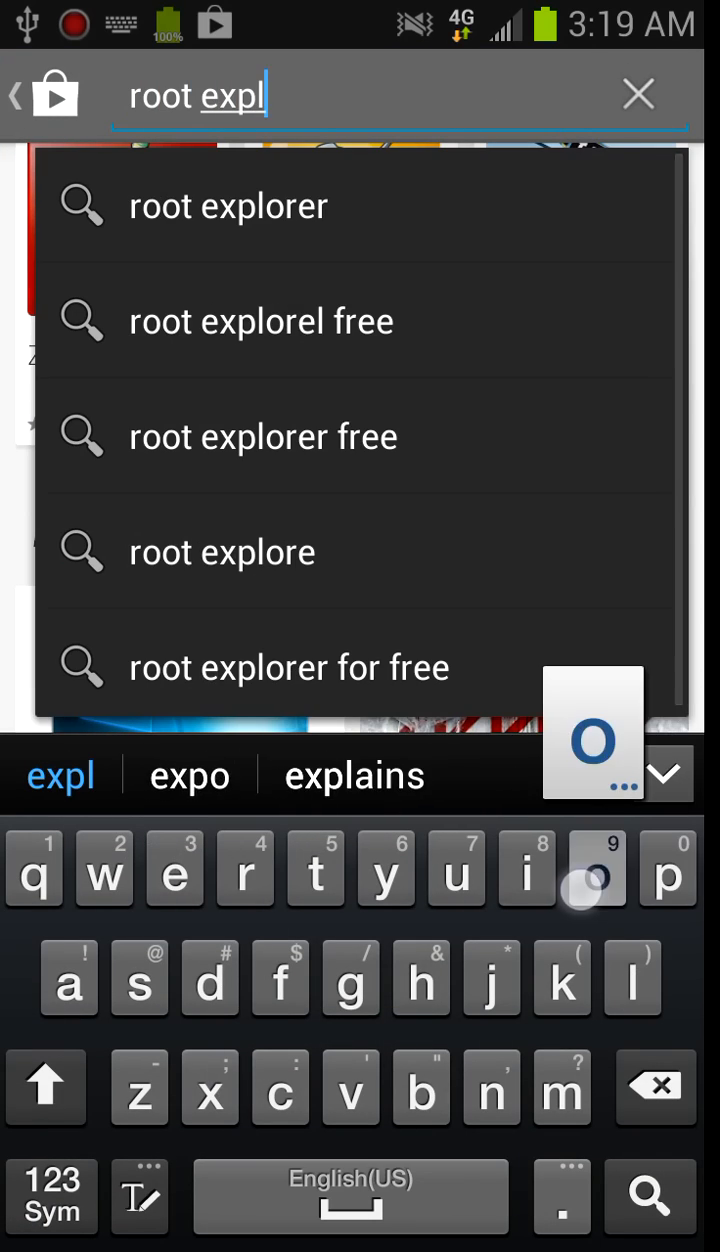
pyautogui.click(228, 204)
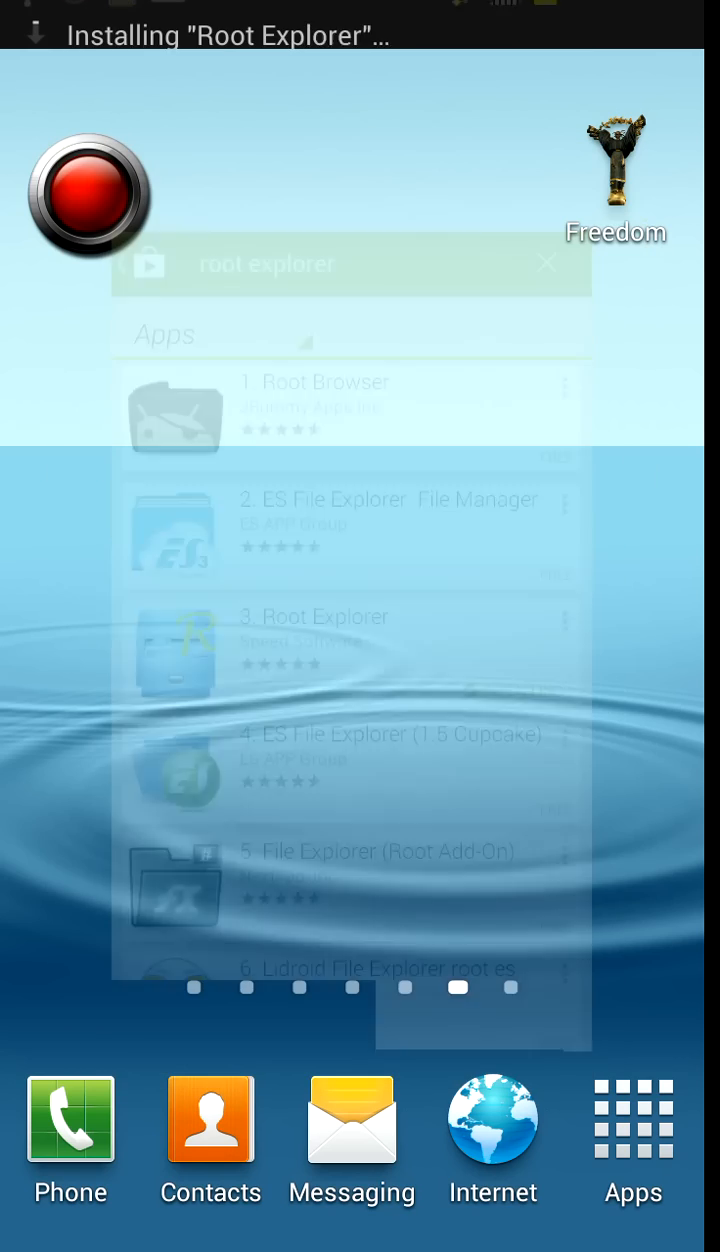
pyautogui.click(546, 264)
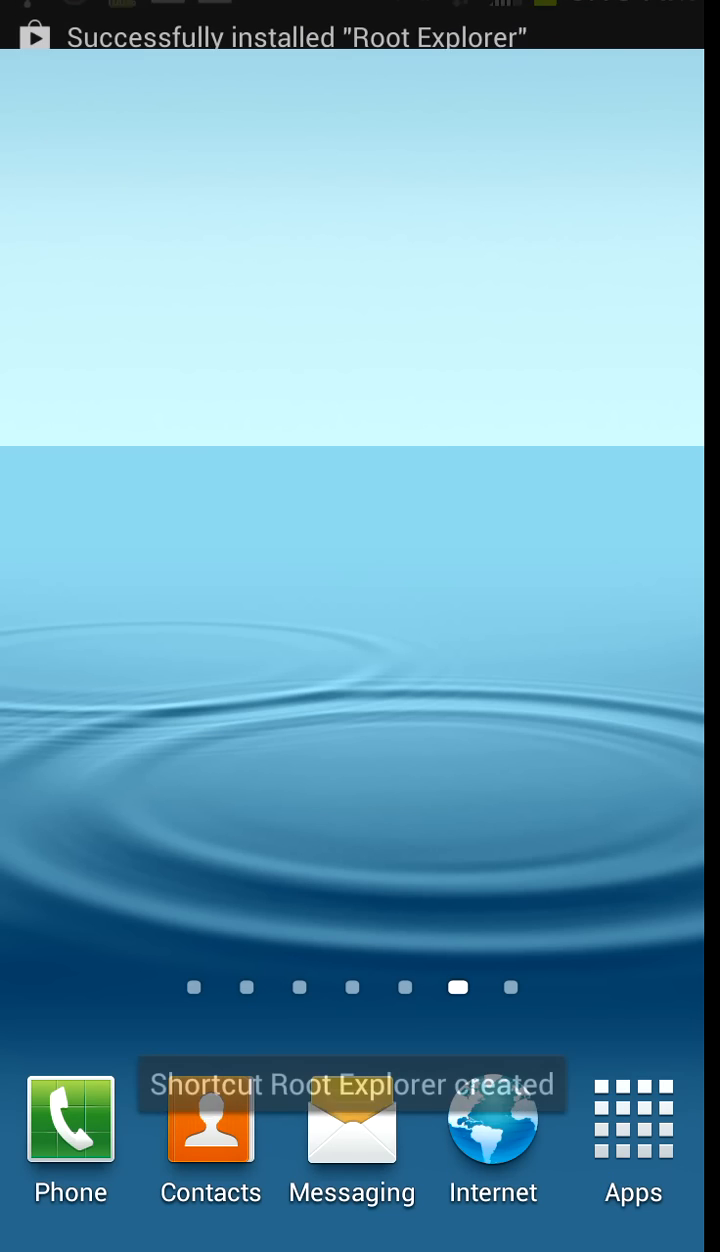
# Launch Root Explorer from its install notification and browse into /etc down to the hosts file.
pyautogui.moveTo(360, 20); pyautogui.dragTo(360, 600)
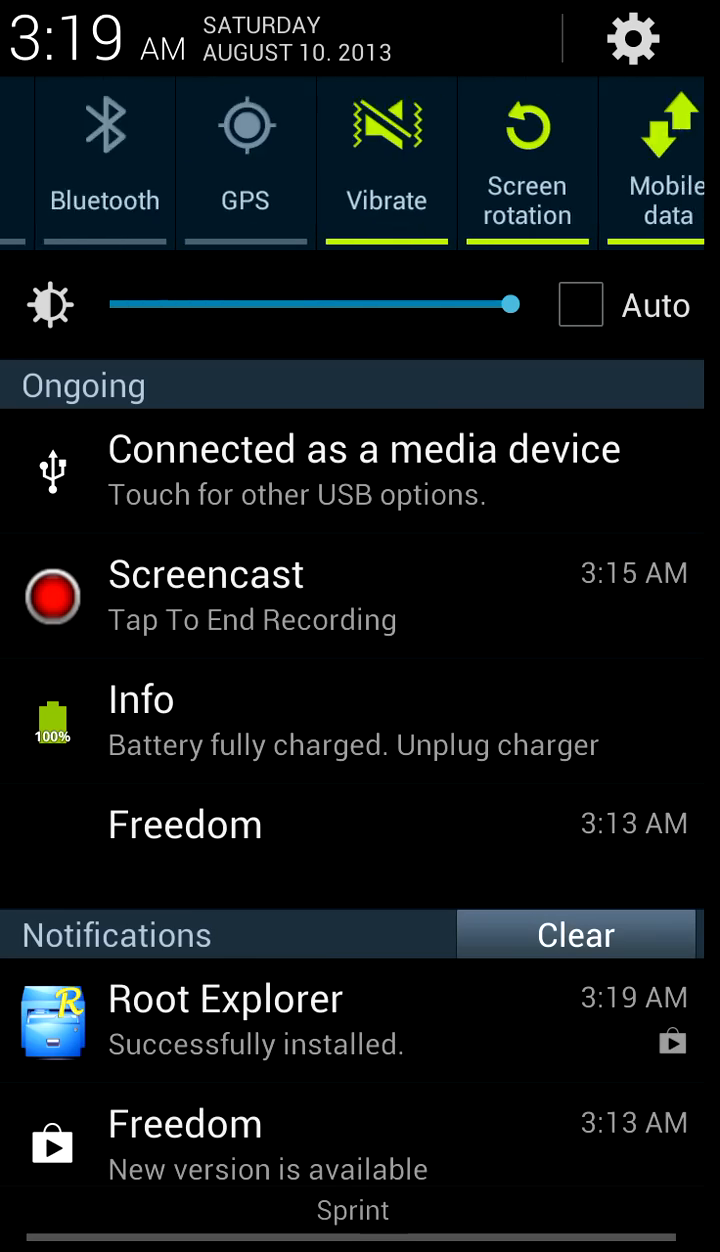
pyautogui.click(224, 1020)
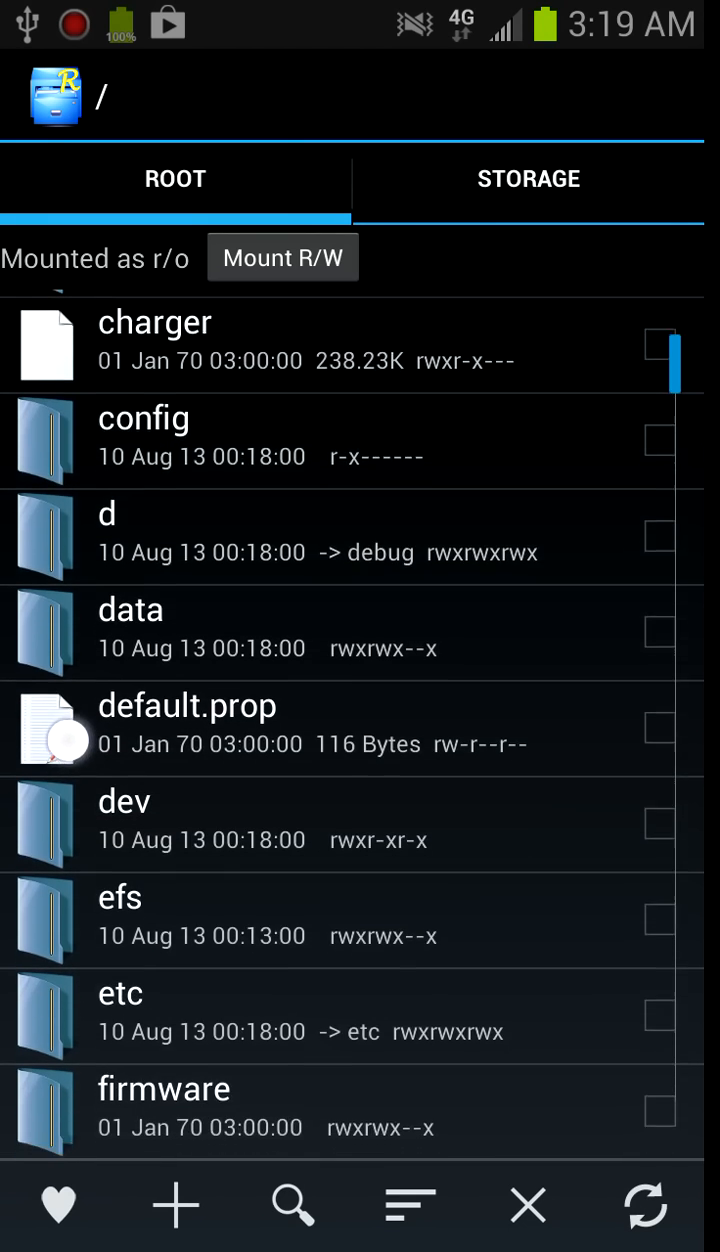
pyautogui.scroll(-3)
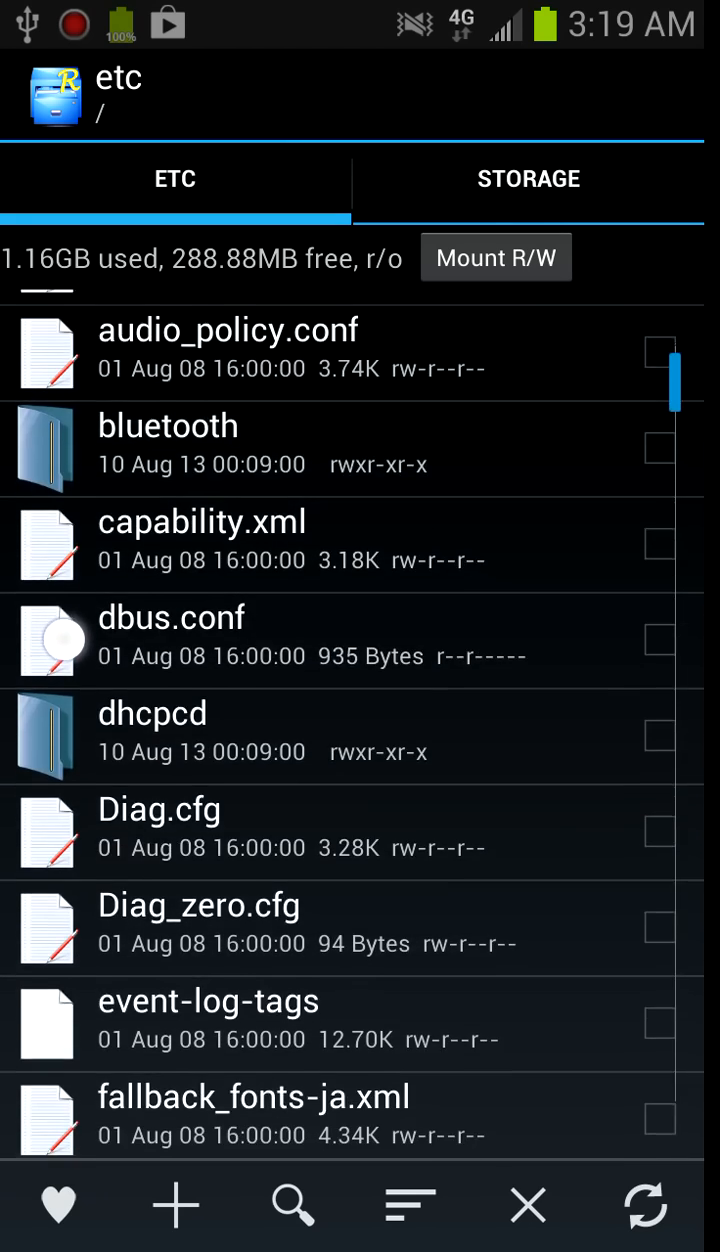
pyautogui.scroll(-3)
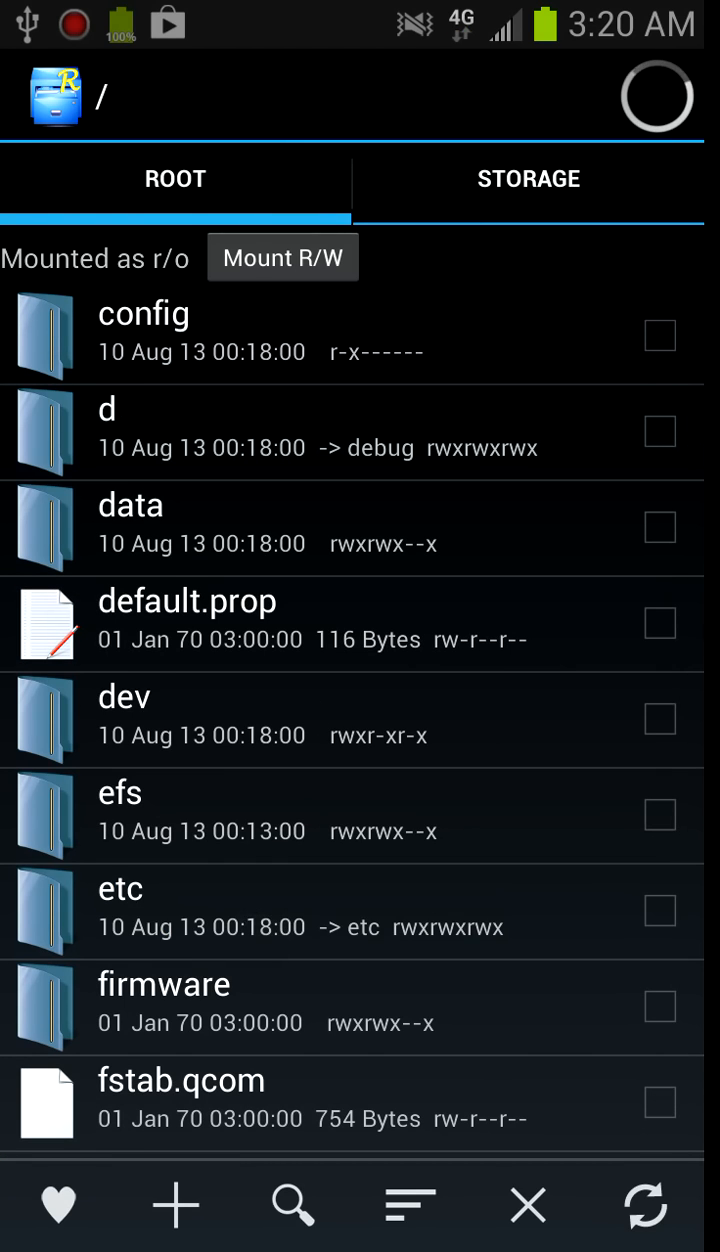
pyautogui.click(120, 888)
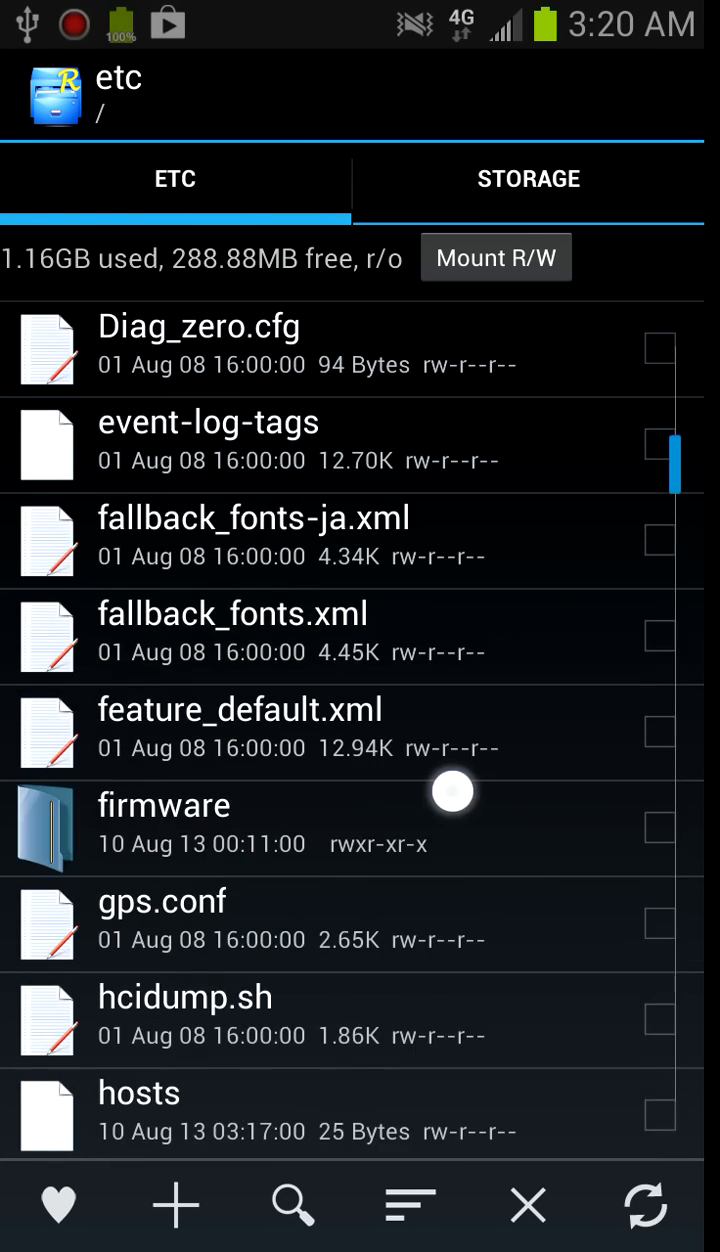
pyautogui.scroll(-3)
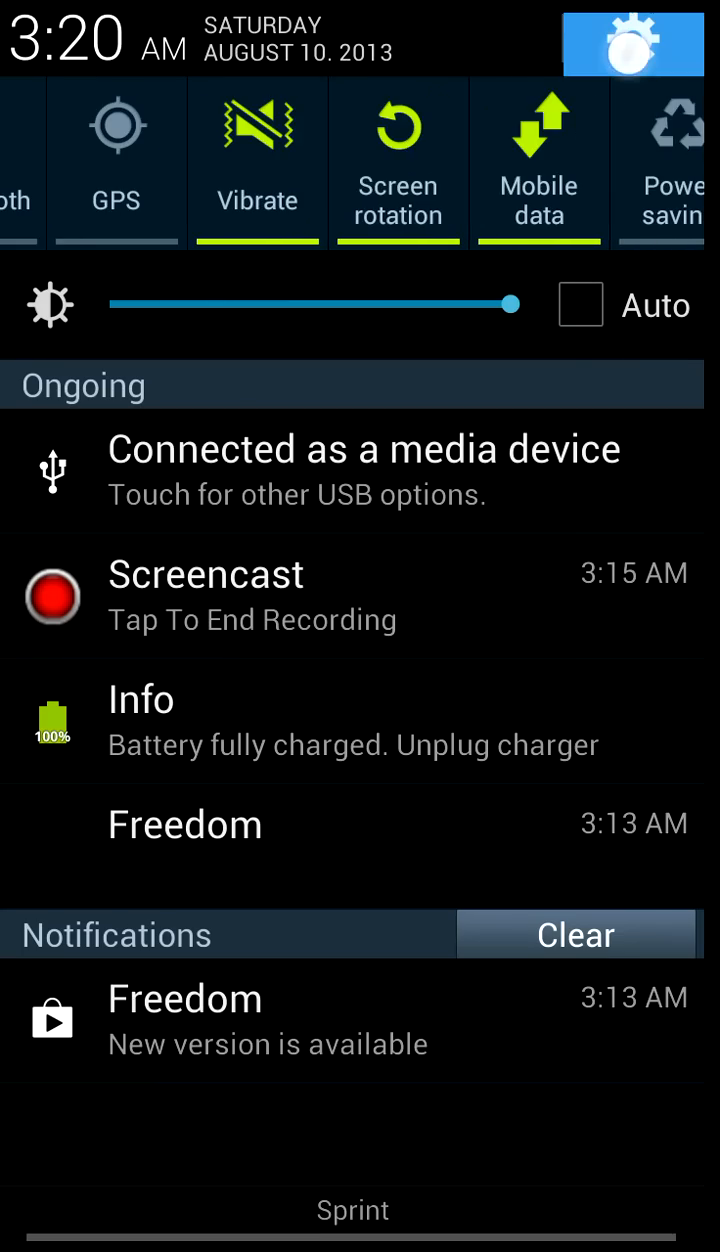
# In Application manager, uninstall Google Play Store updates and confirm reverting to the factory version.
pyautogui.click(632, 42)
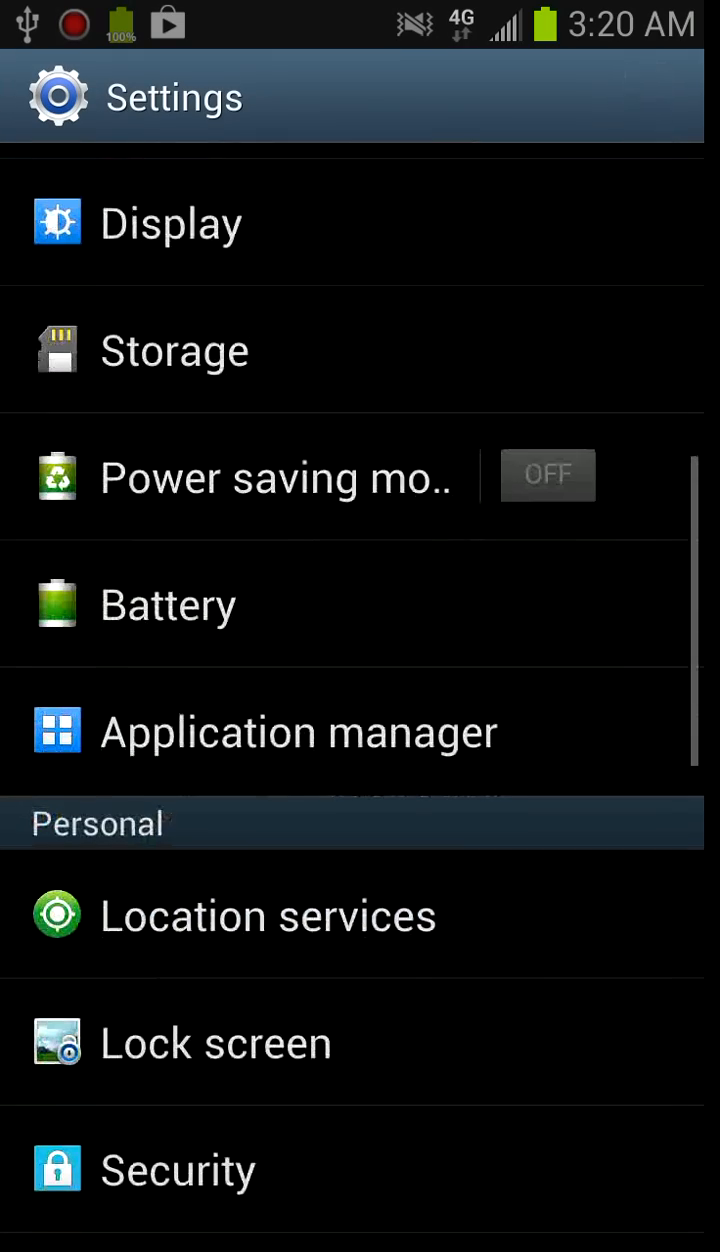
pyautogui.click(298, 730)
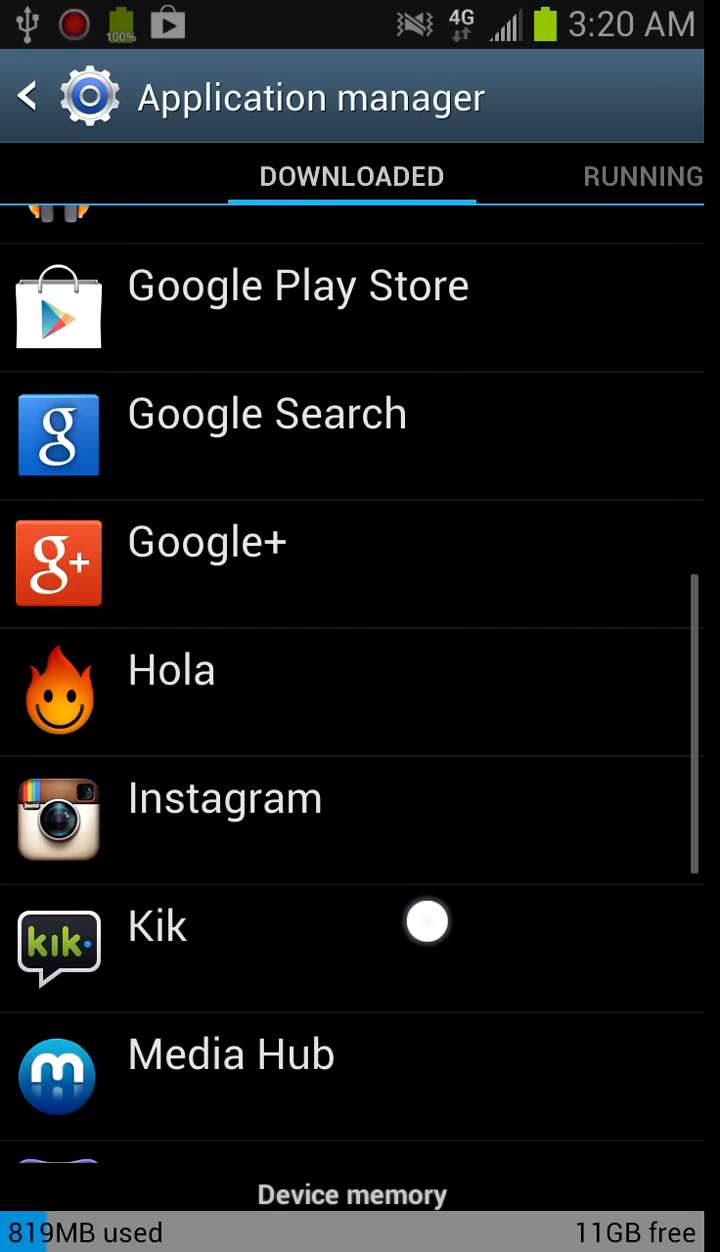
pyautogui.scroll(-3)
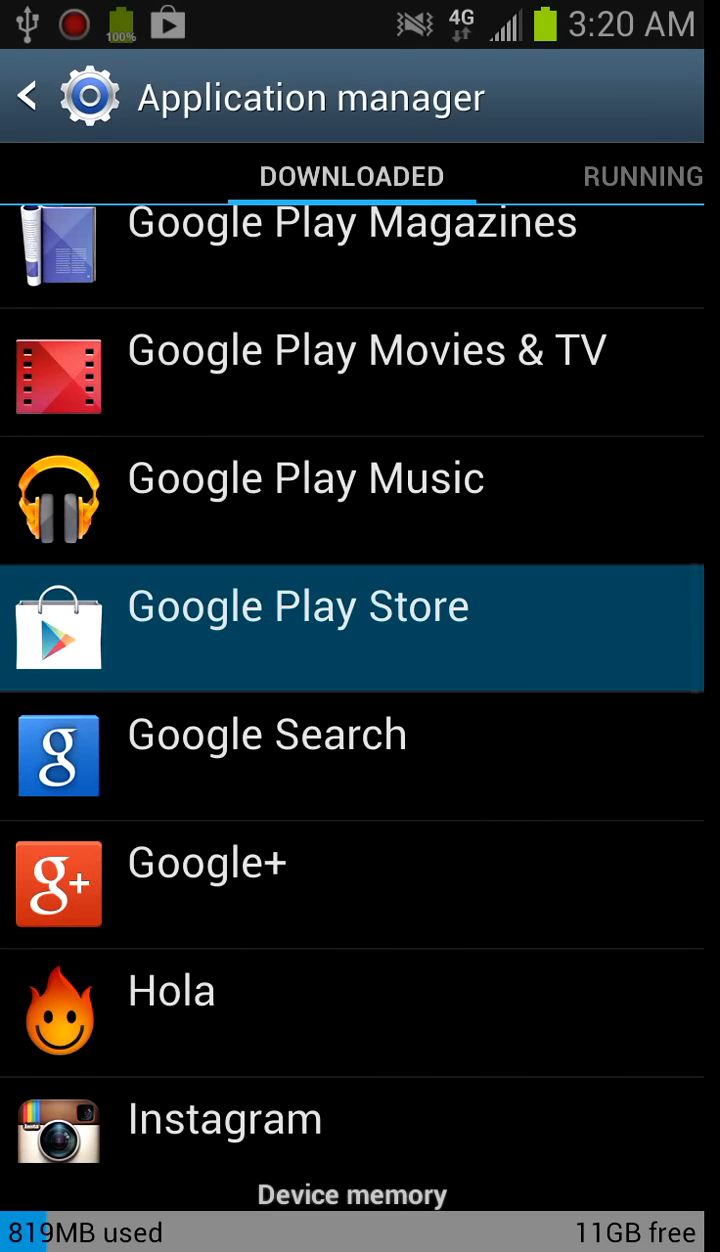
pyautogui.click(296, 628)
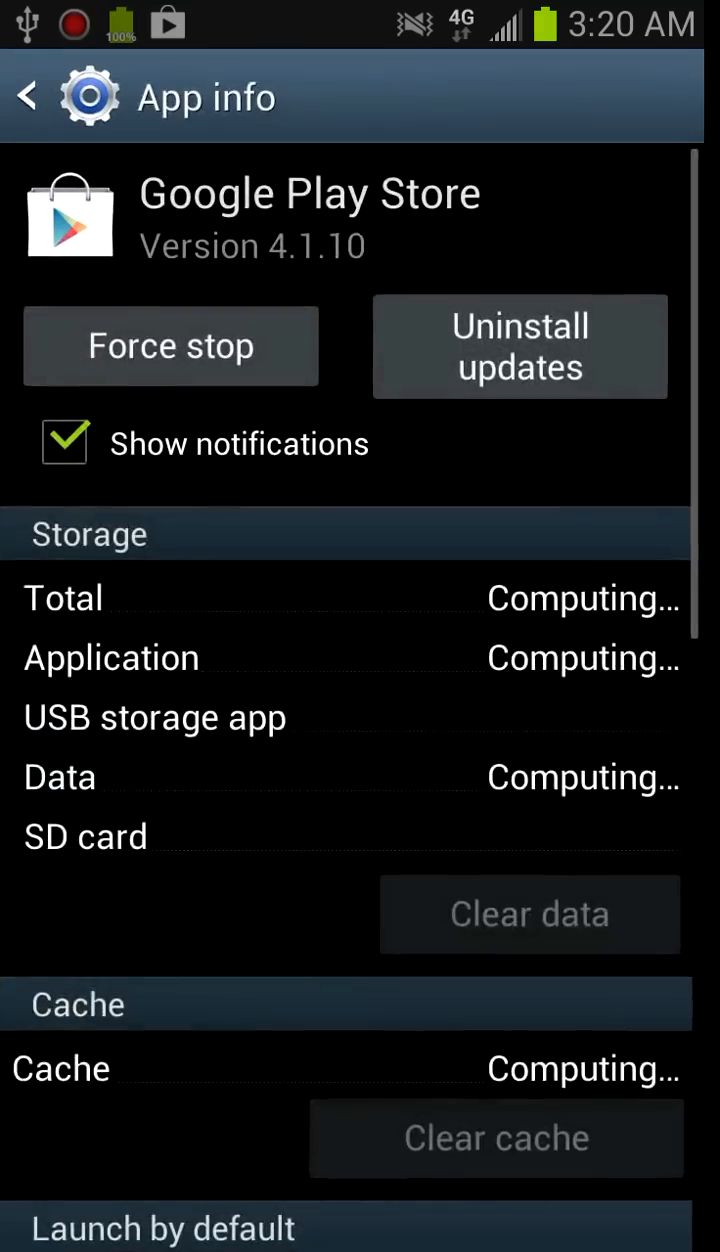
pyautogui.click(520, 346)
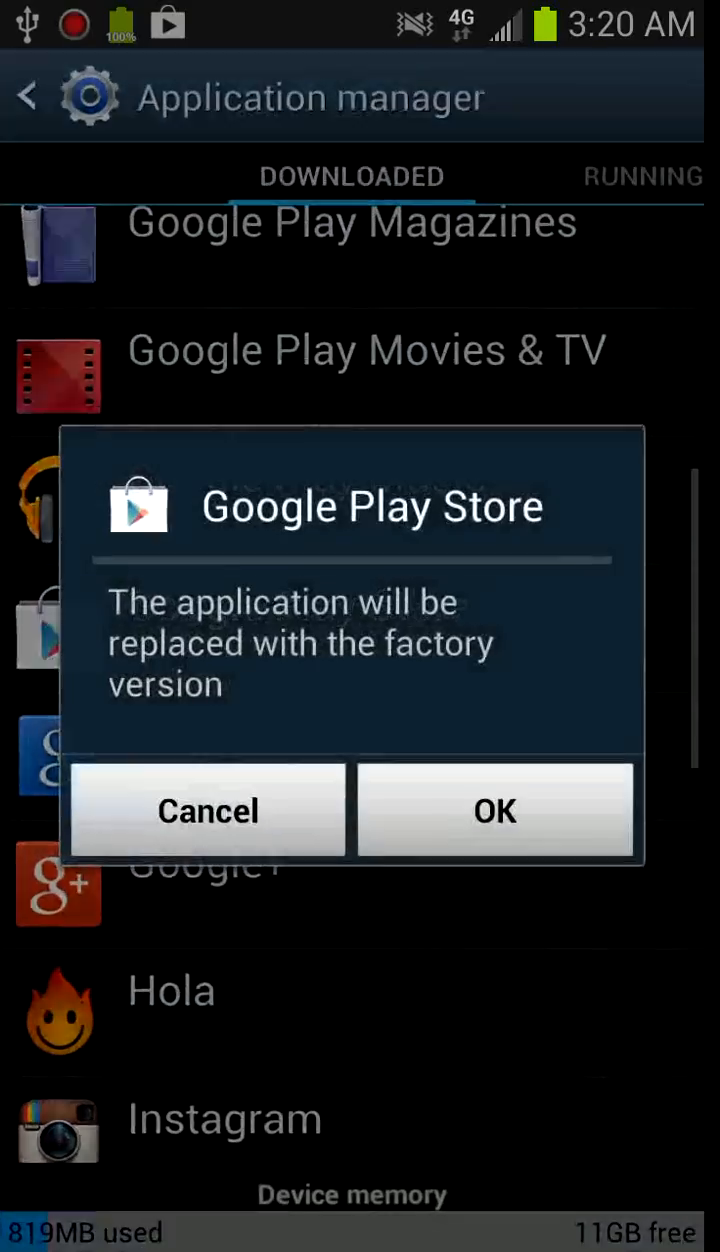
pyautogui.click(496, 810)
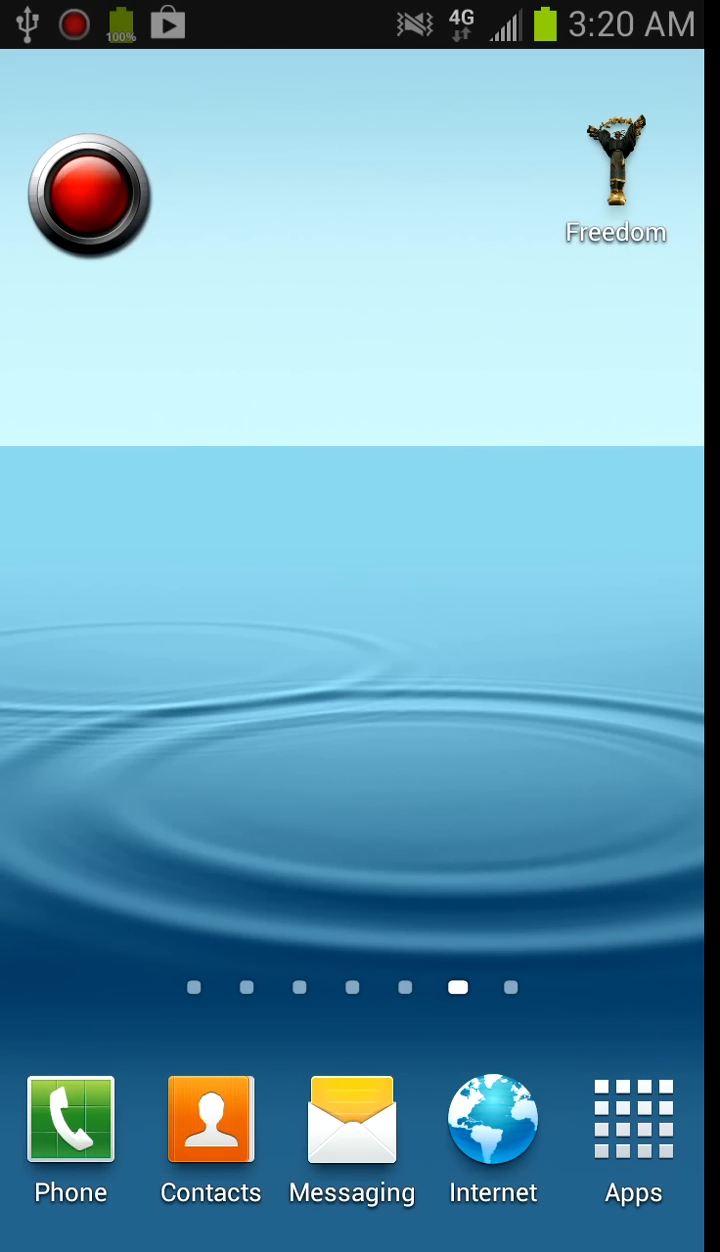
# Launch the factory Play Store, accept its terms of service, relaunch and retry loading after No connection.
pyautogui.click(632, 1120)
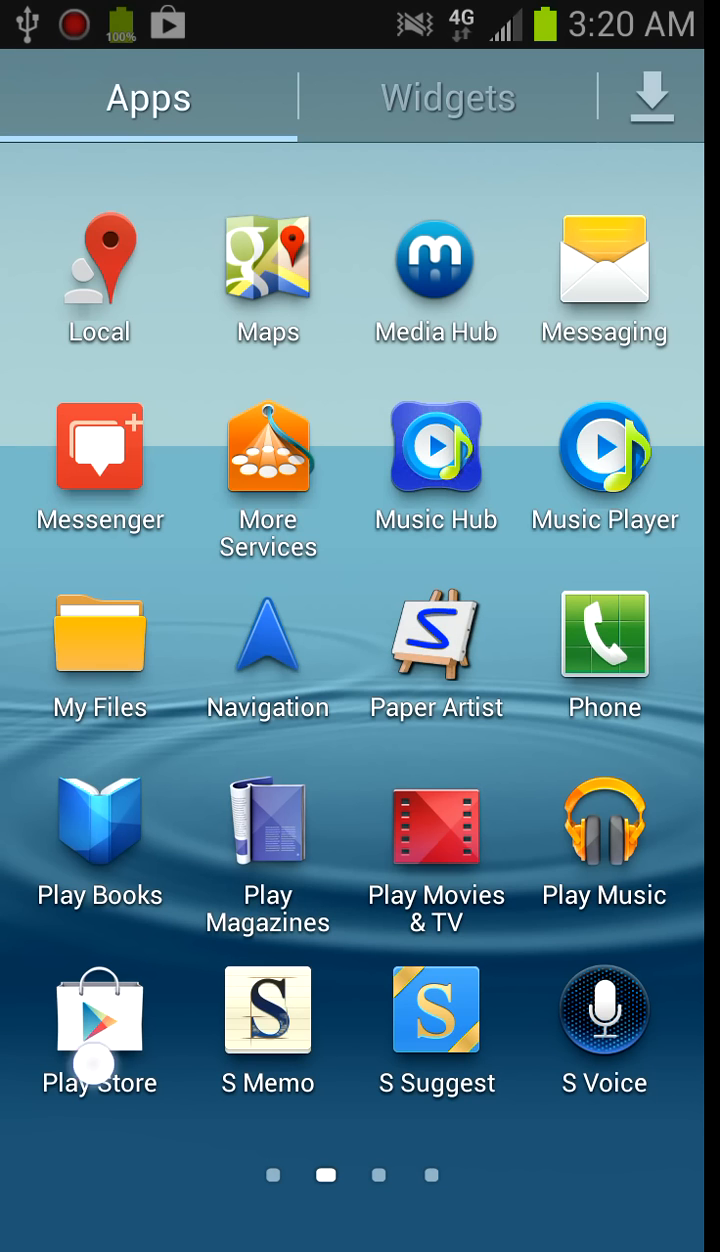
pyautogui.click(100, 1008)
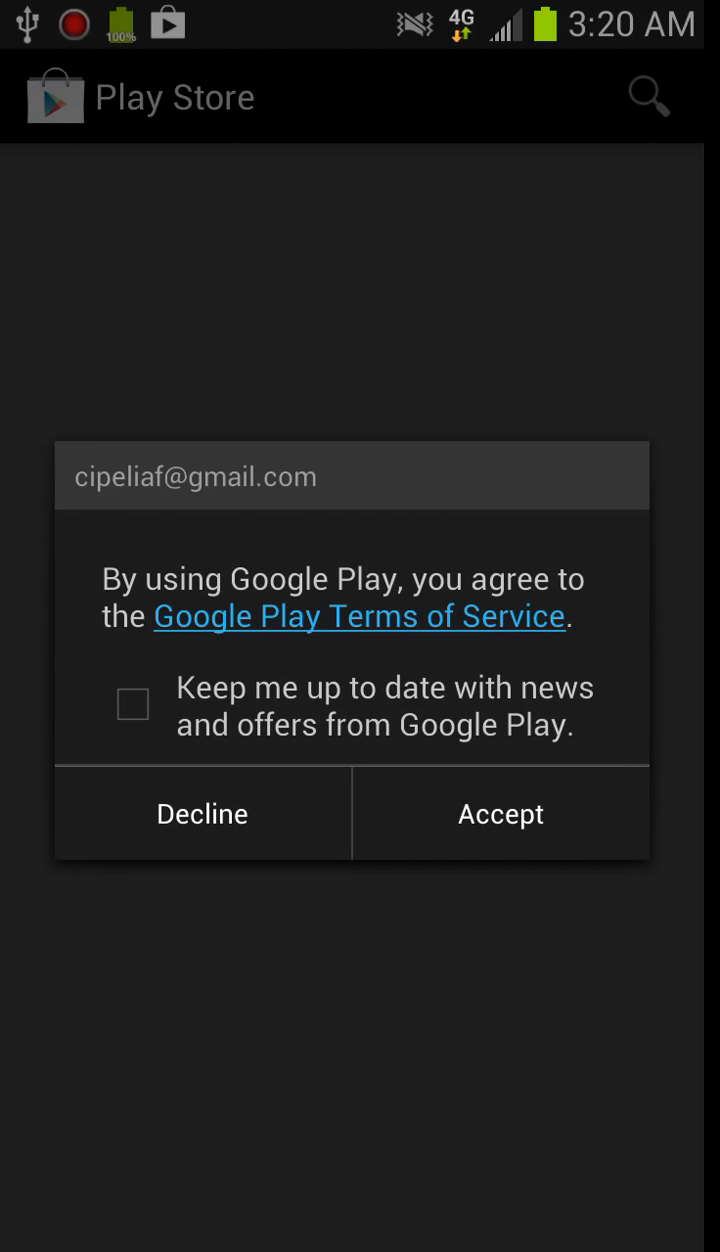
pyautogui.click(500, 812)
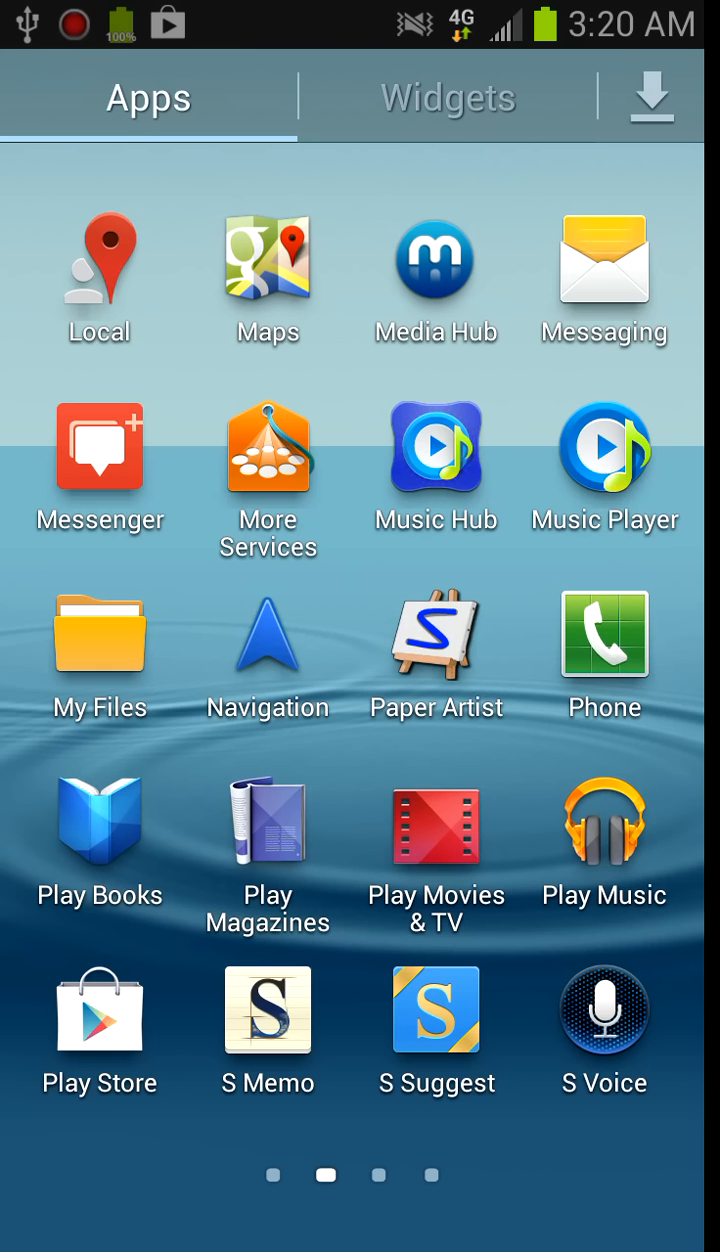
pyautogui.click(100, 1008)
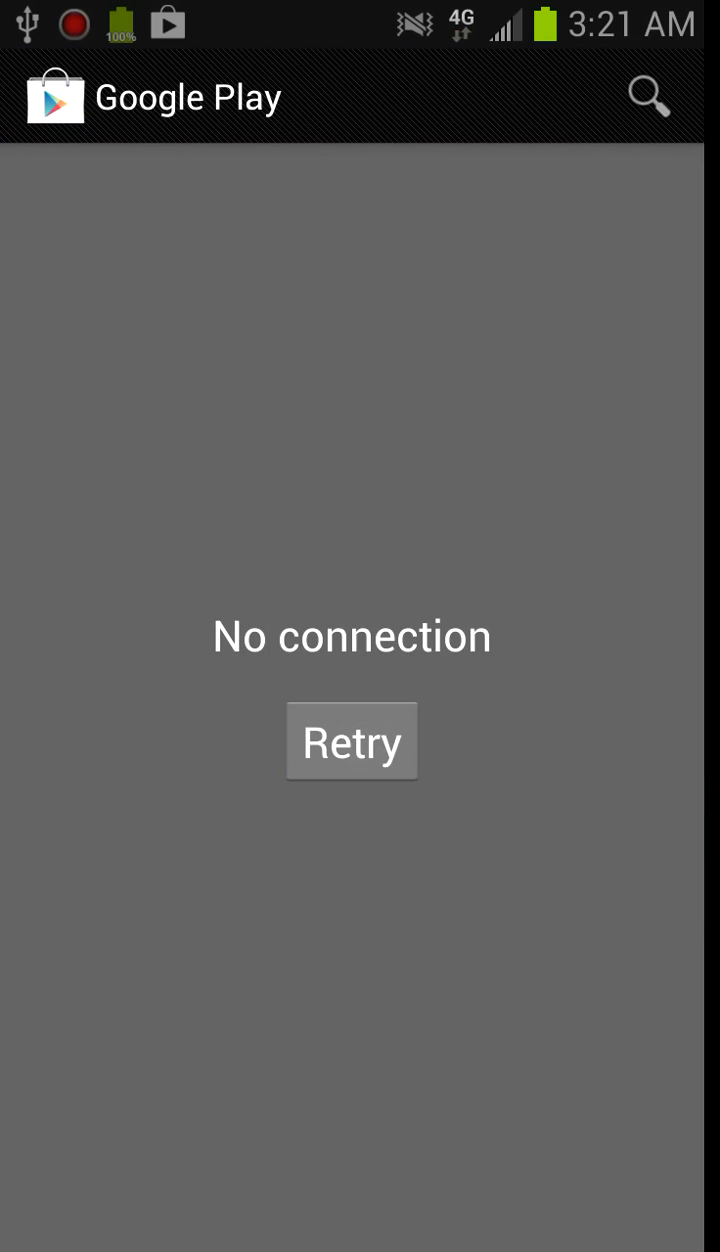
pyautogui.click(352, 740)
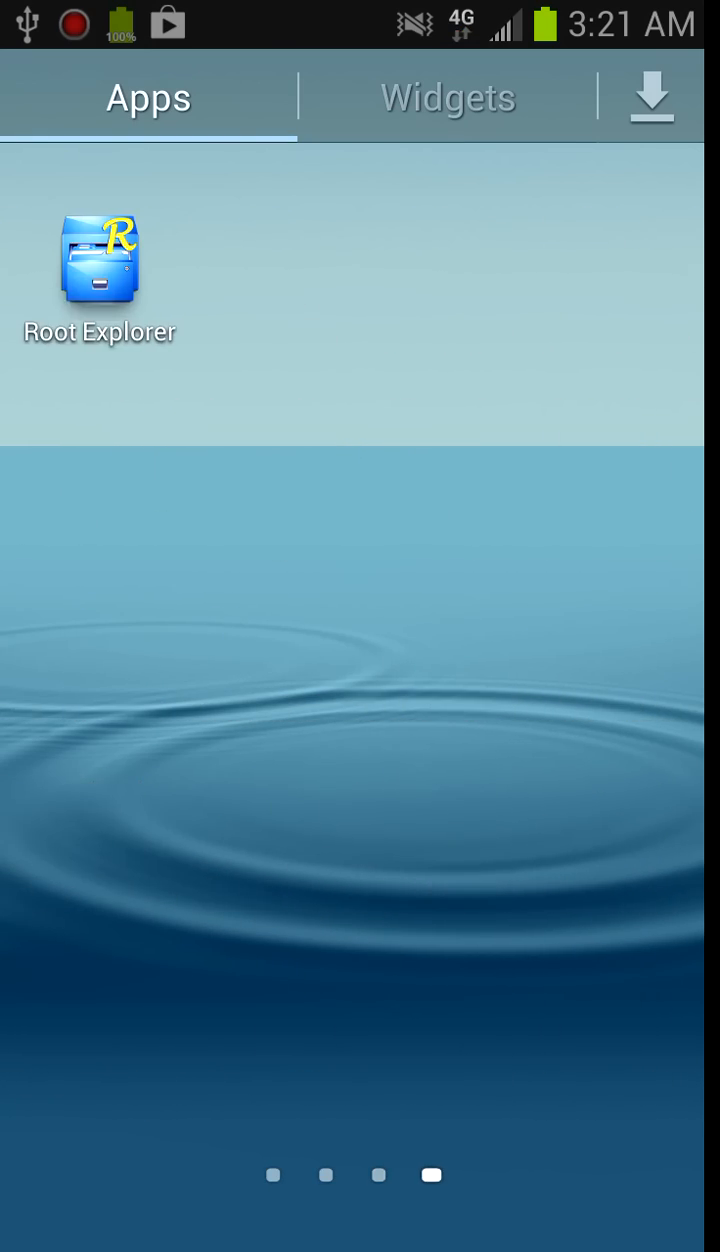
# In Root Explorer, zip /etc/hosts into /storage/sdcard0/SpeedSoftware/Archives and dismiss the completion message.
pyautogui.click(98, 270)
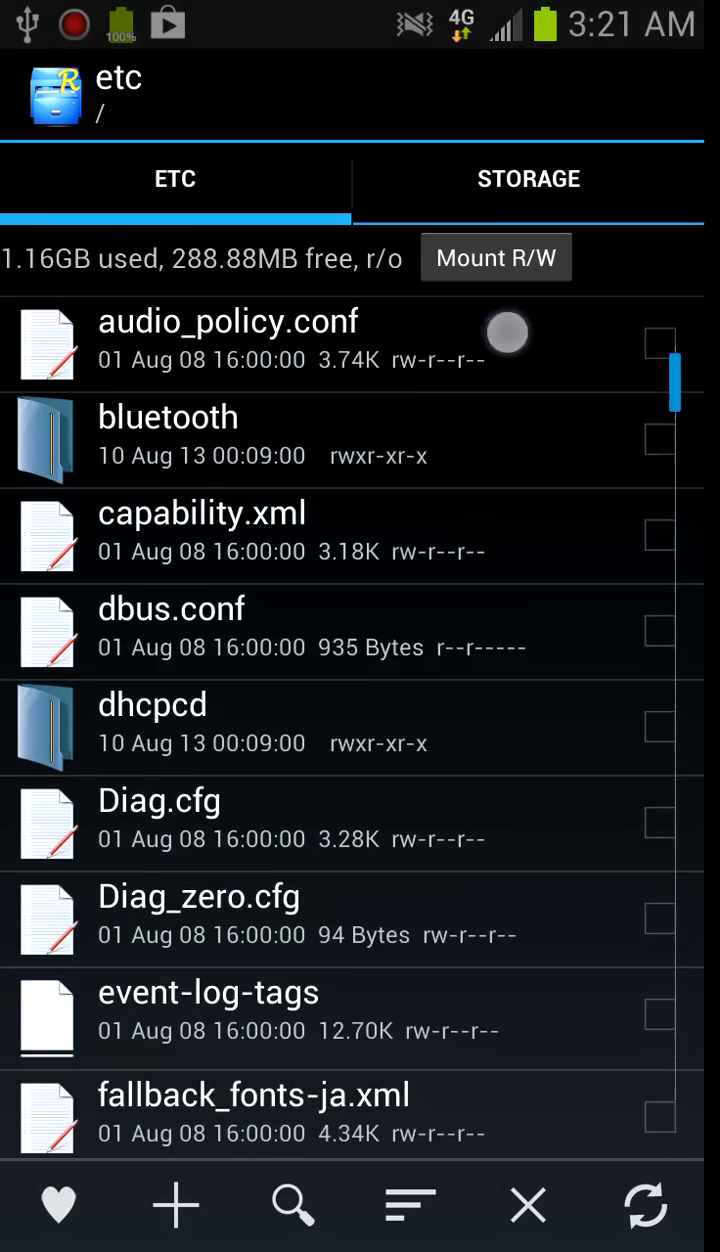
pyautogui.scroll(-3)
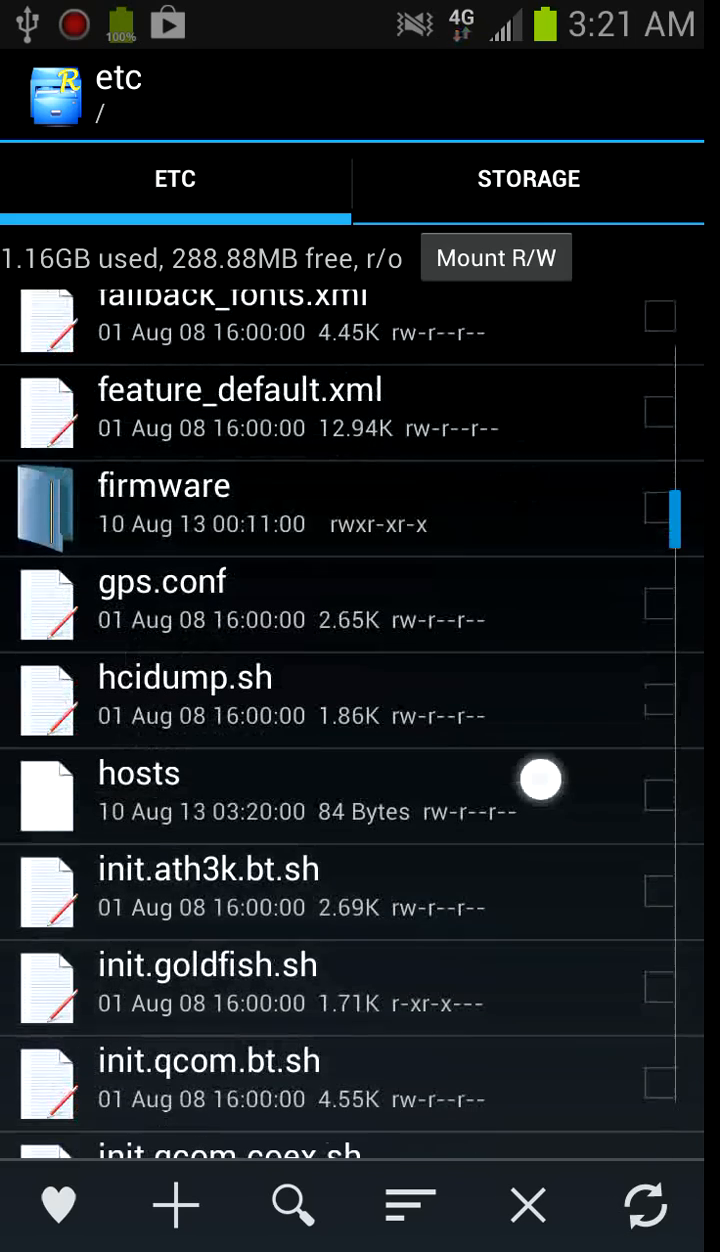
pyautogui.click(658, 794)
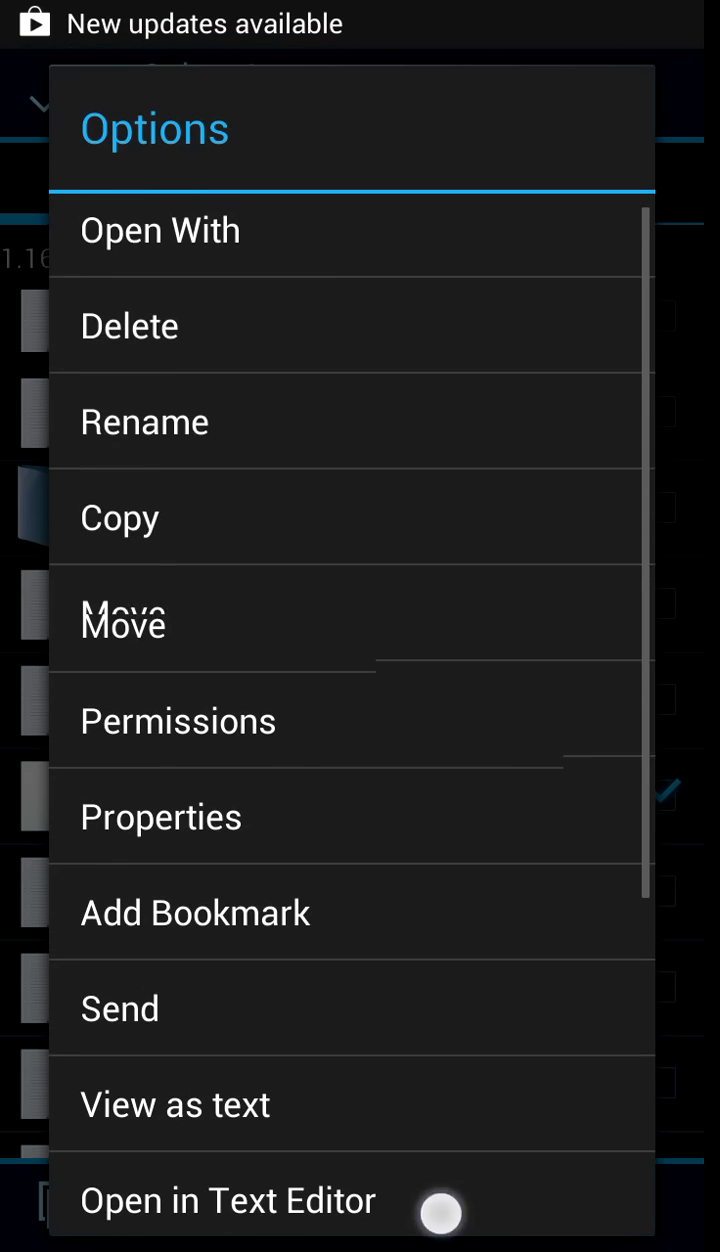
pyautogui.scroll(-3)
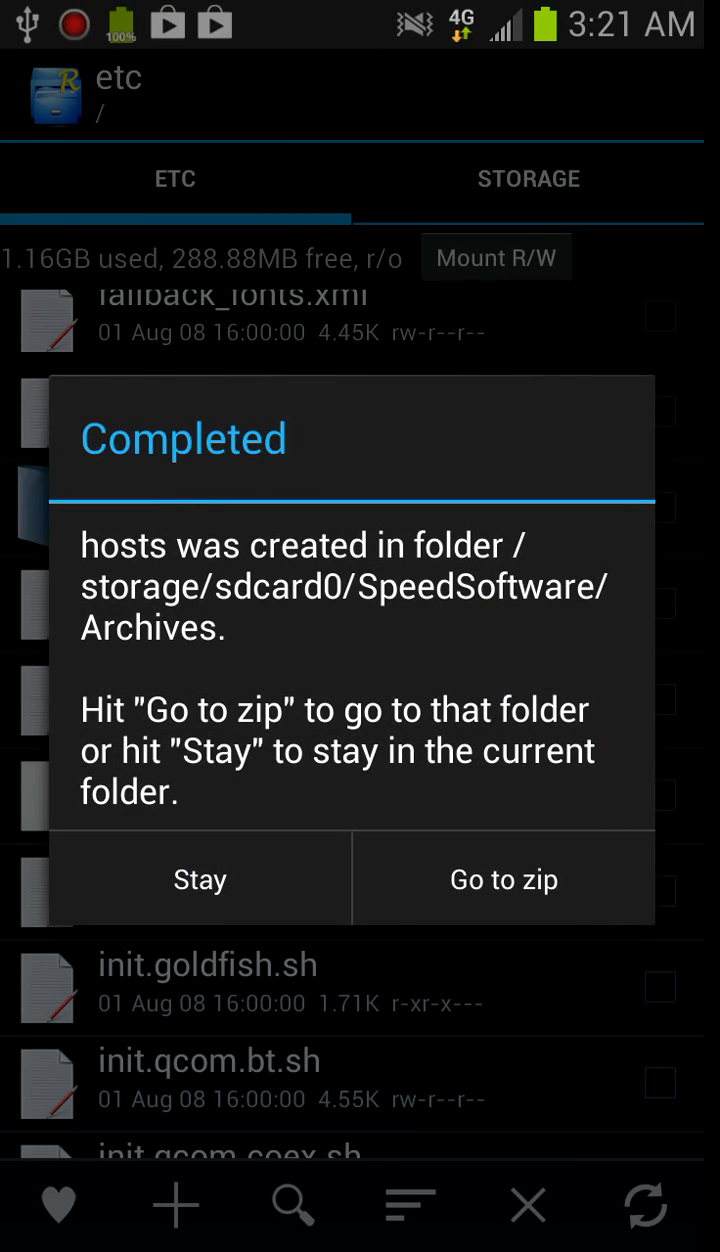
pyautogui.click(200, 880)
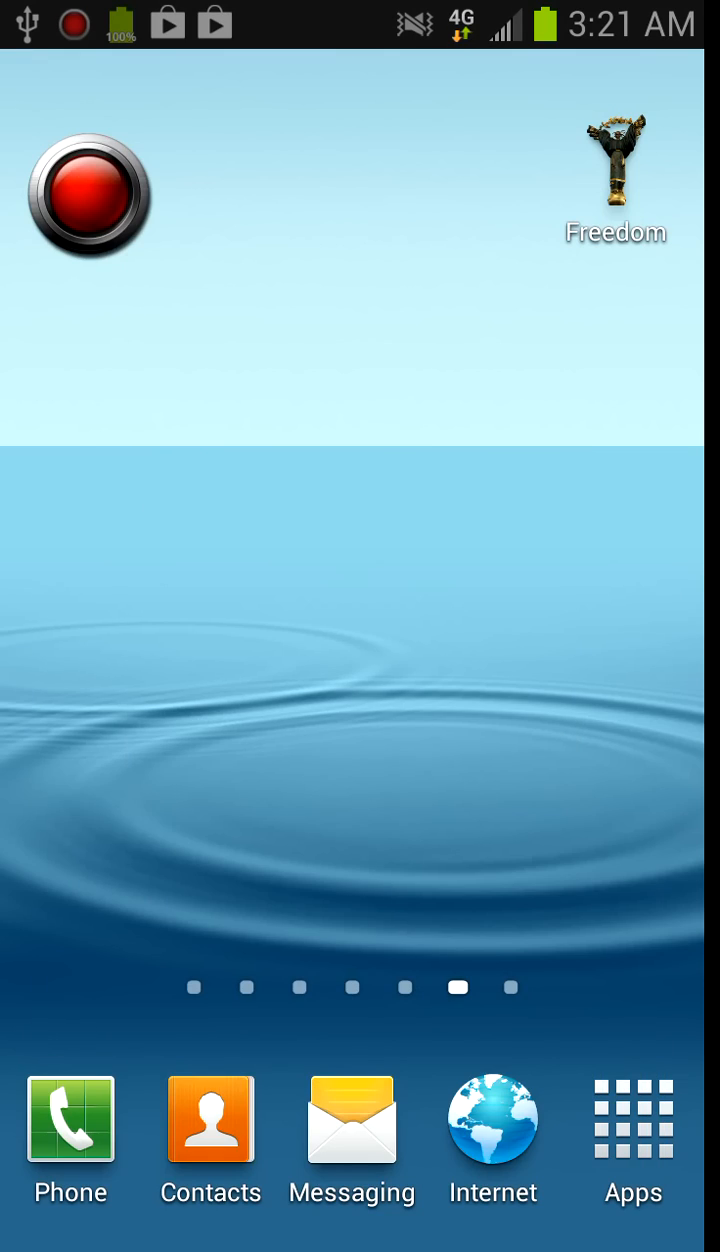
# Launch Play Store from the app drawer and let its home page load with Apps, Games, Music sections.
pyautogui.click(632, 1120)
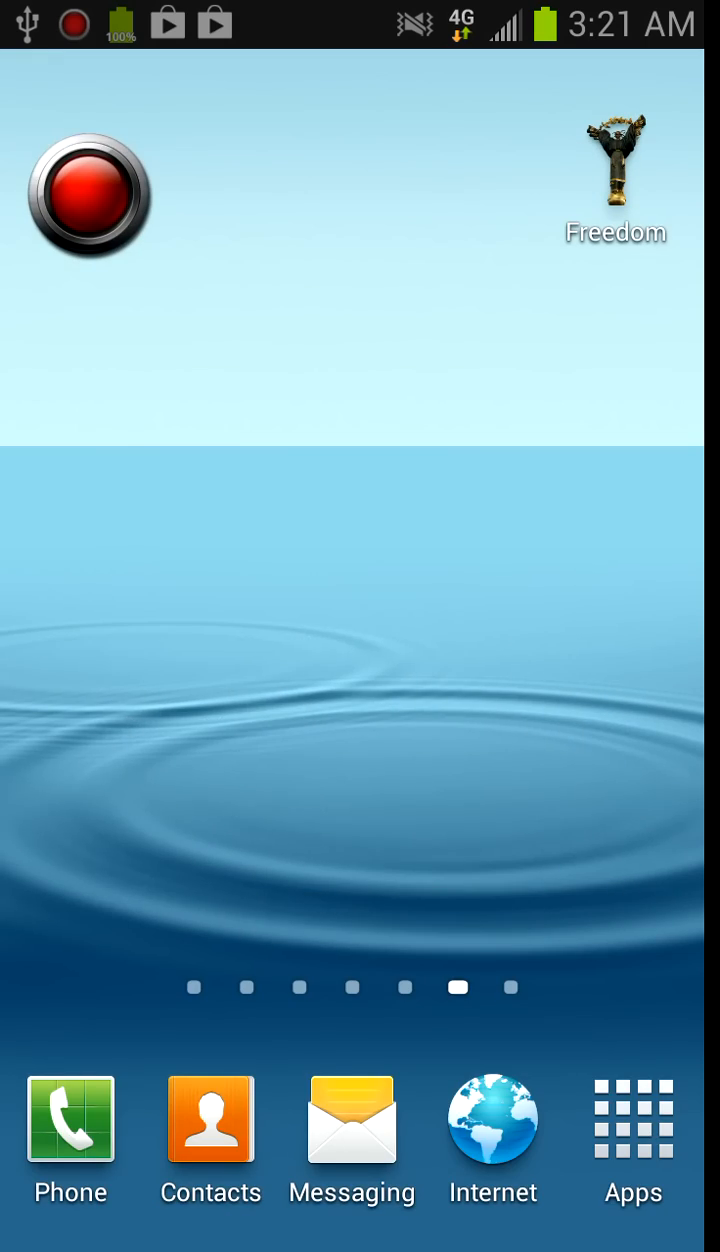
pyautogui.click(632, 1120)
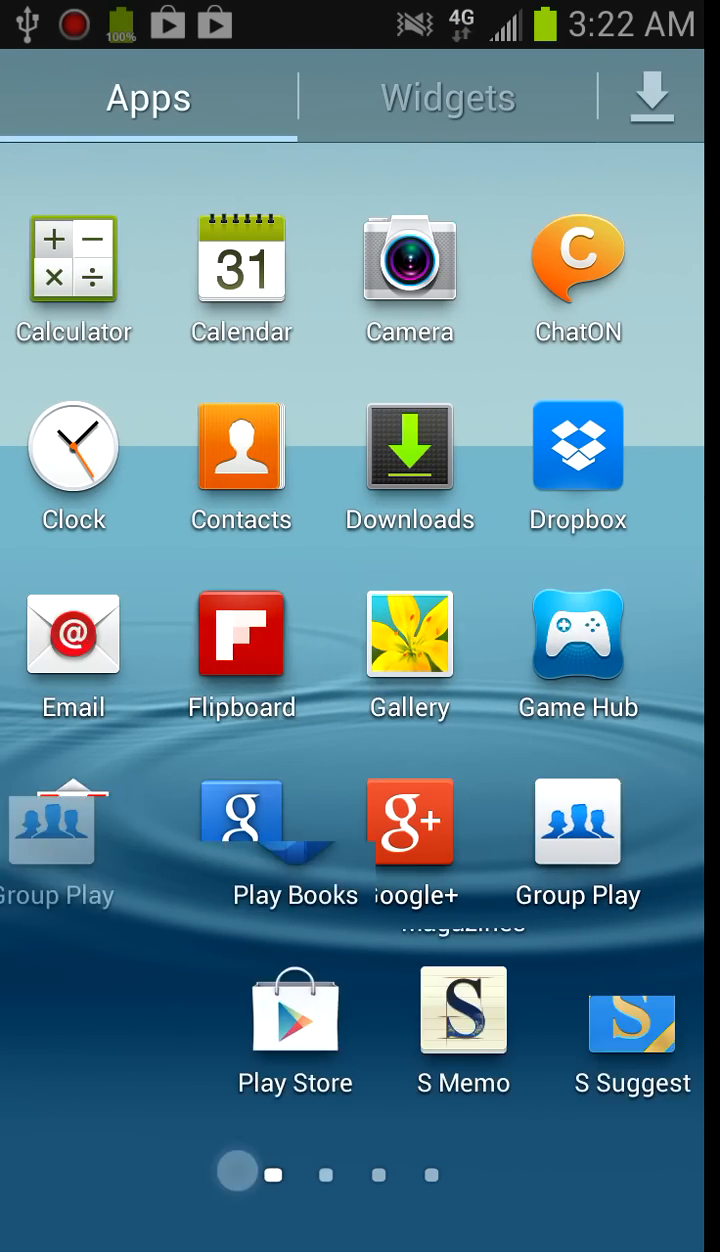
pyautogui.click(294, 1008)
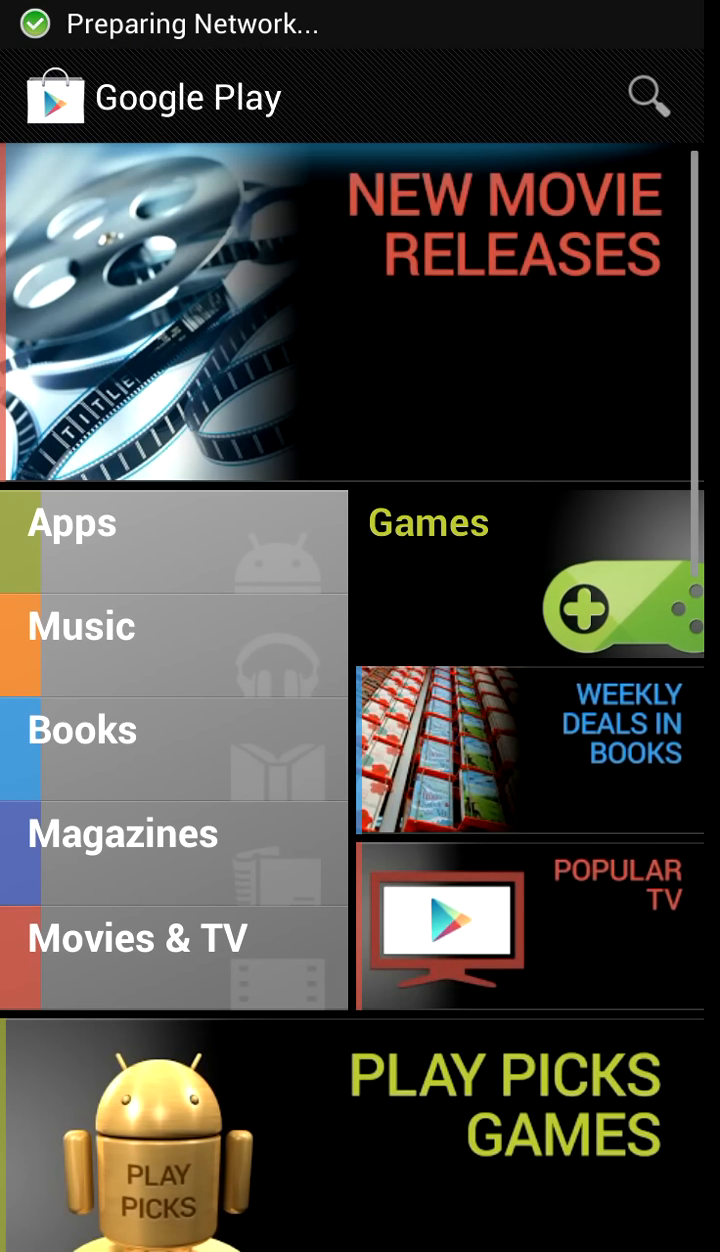
pyautogui.scroll(-3)
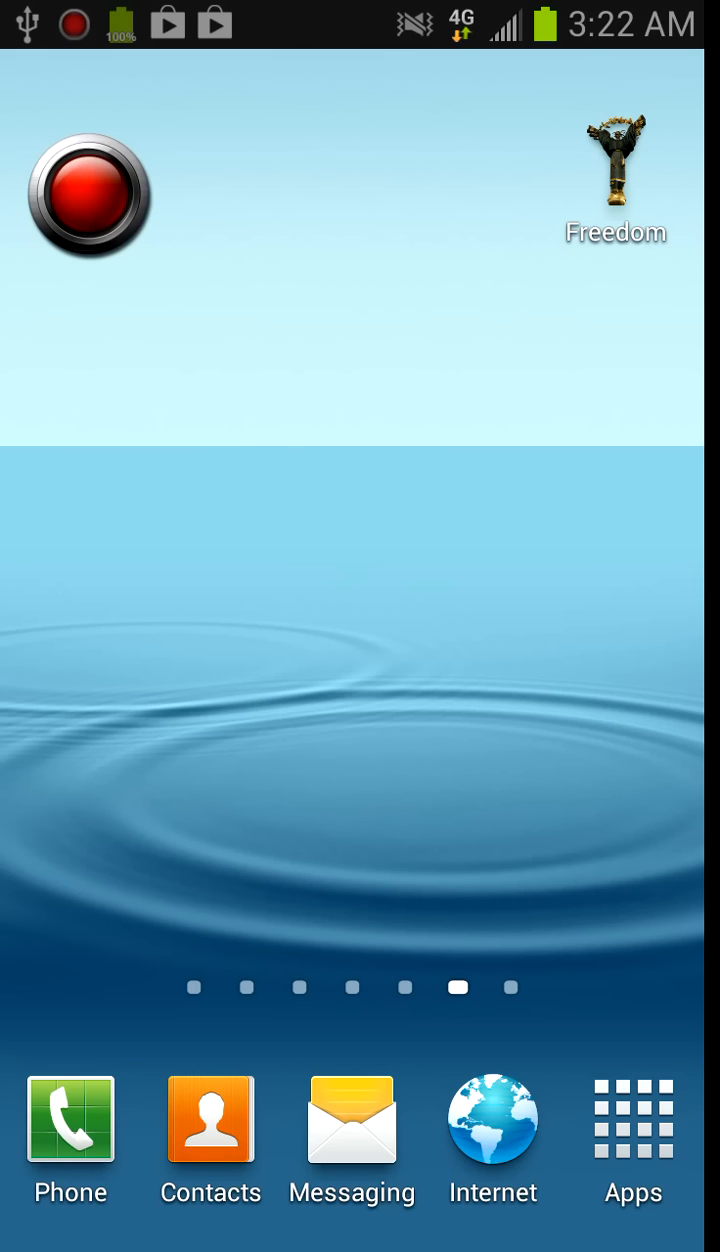
pyautogui.hscroll(-3)
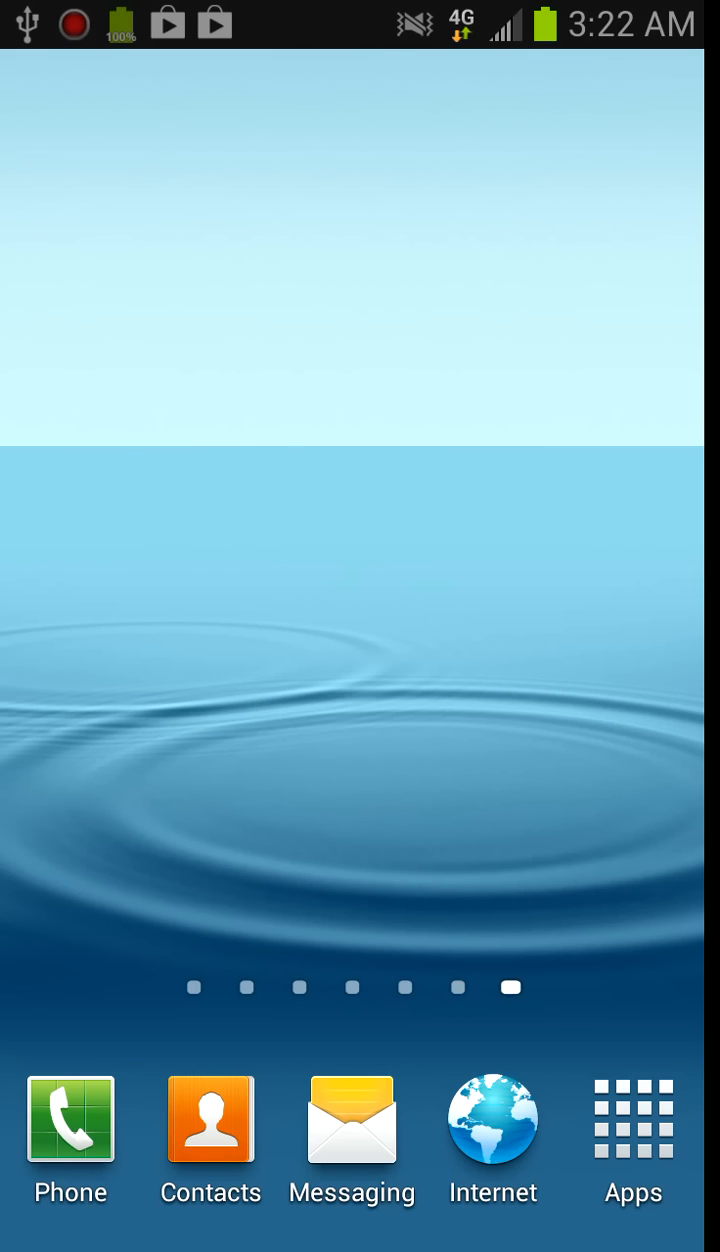
pyautogui.hscroll(-3)
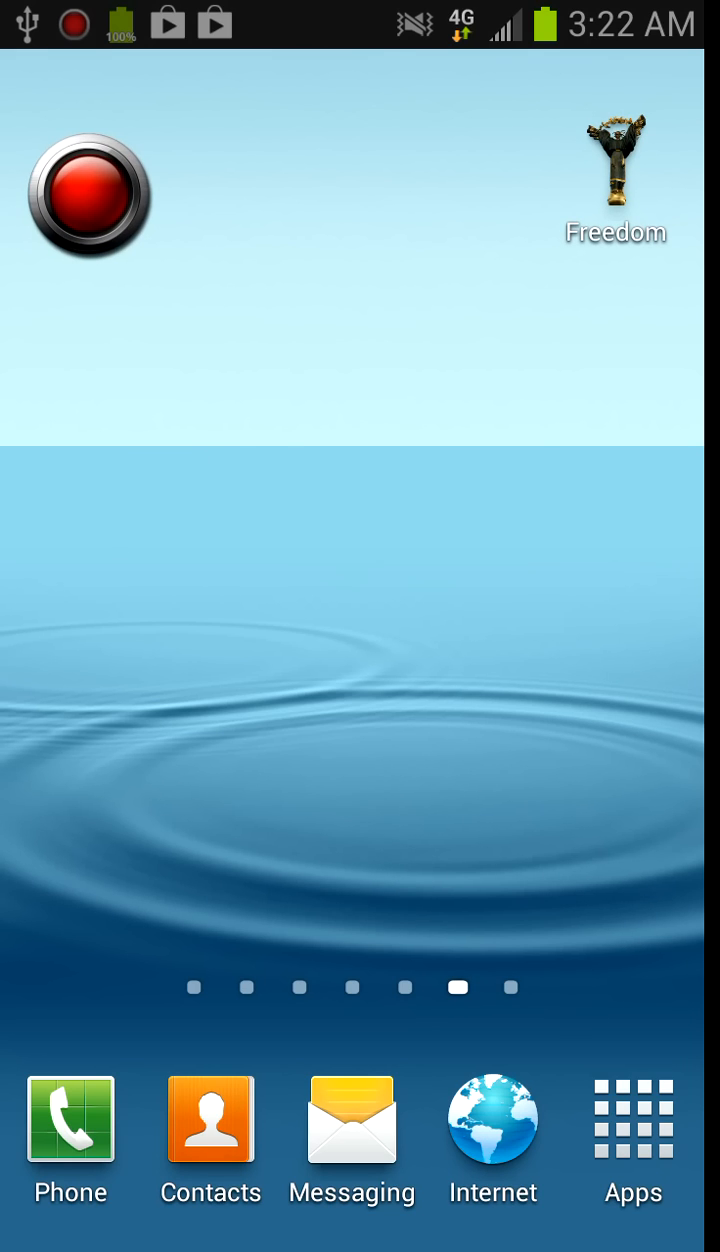